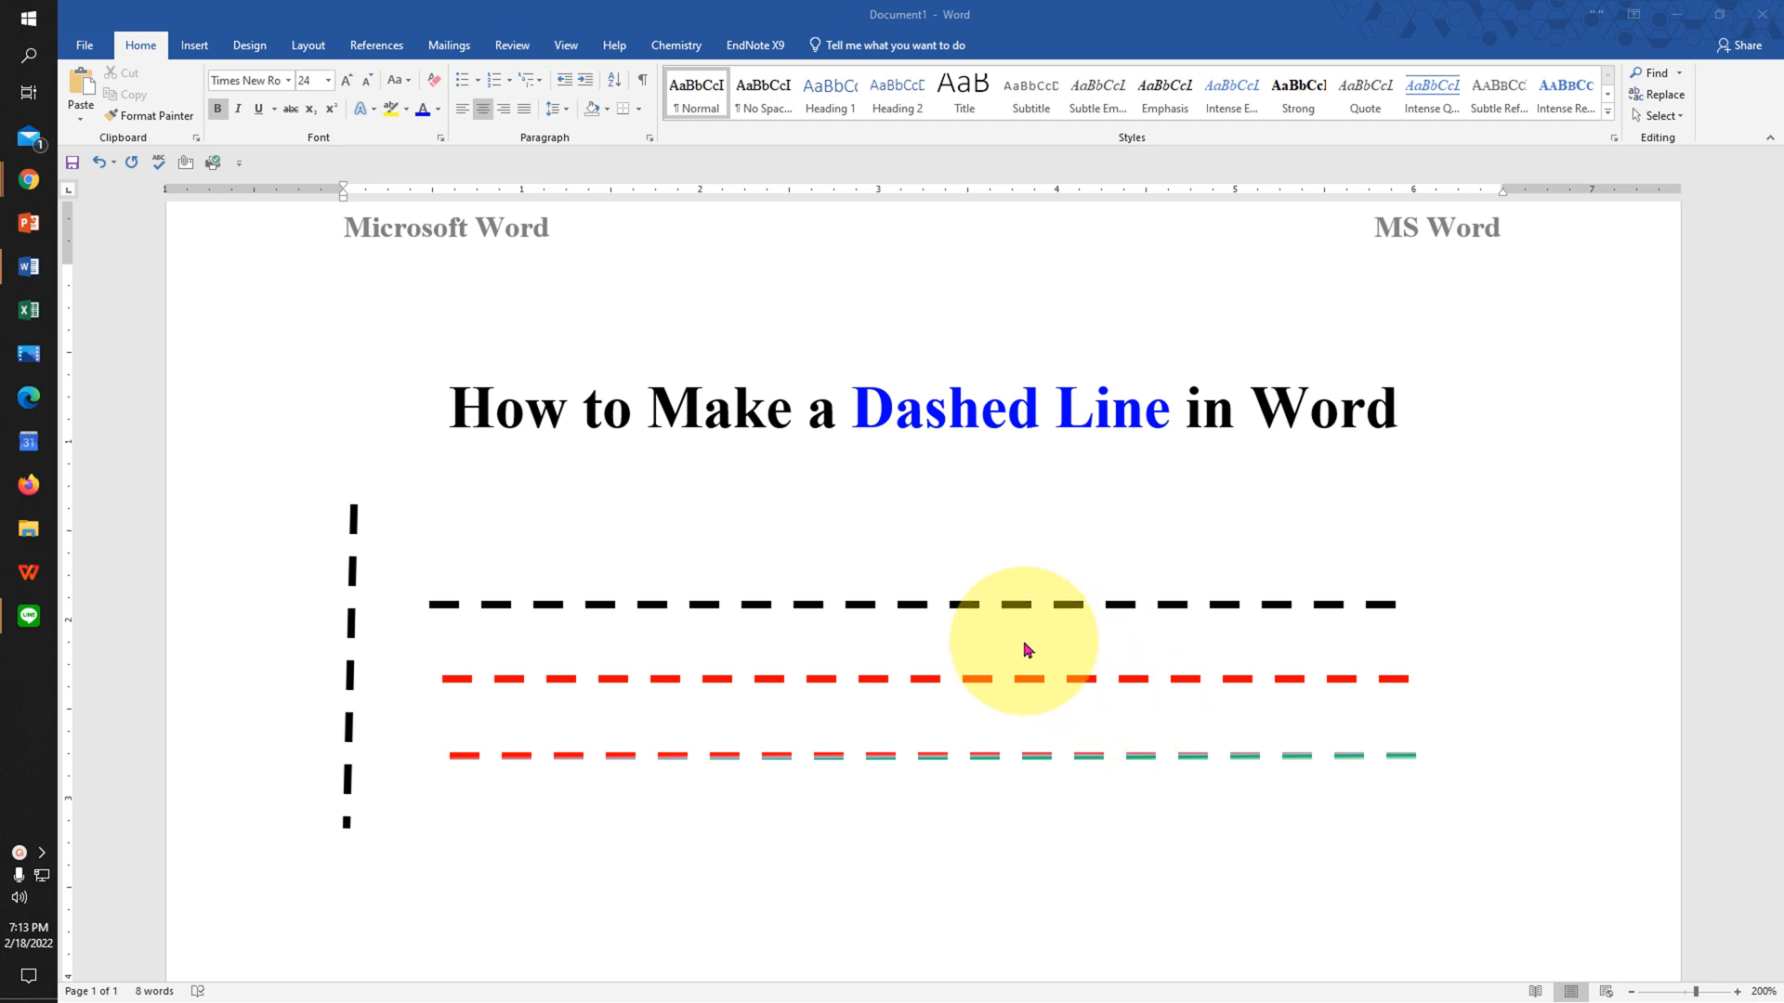
mouse_move(1023, 610)
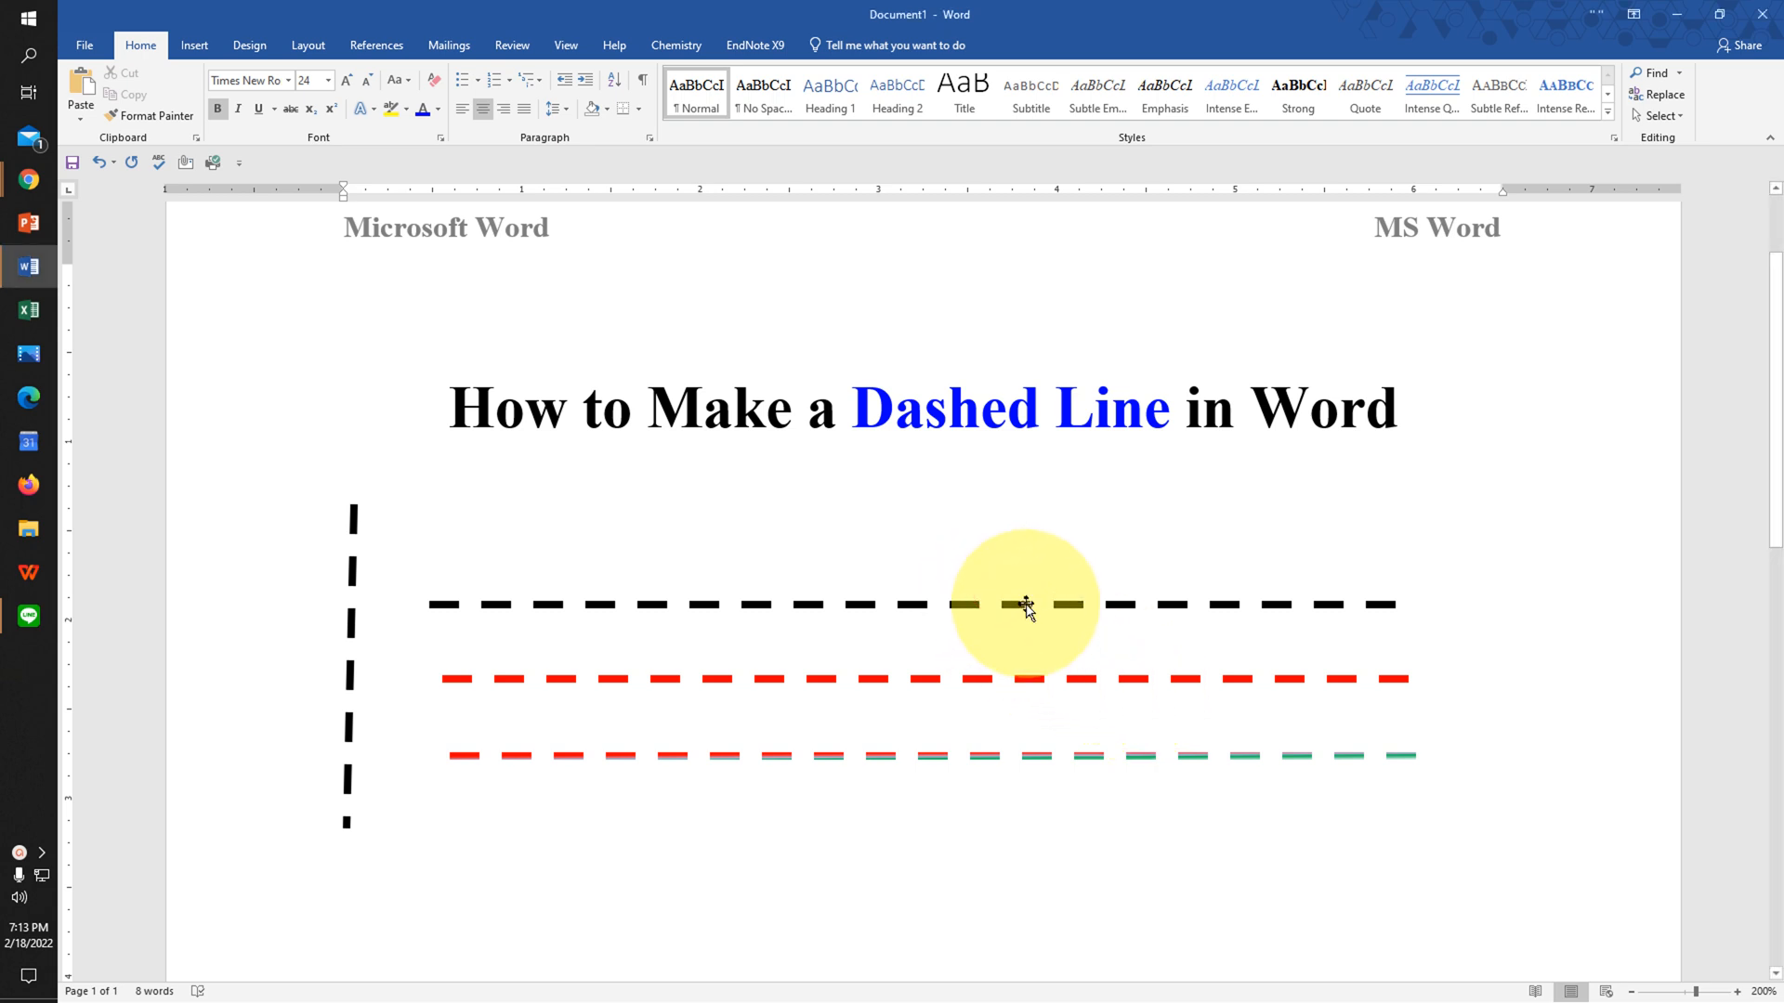
Step: Select and delete the black sample dashed lines below the heading
left_click(1024, 604)
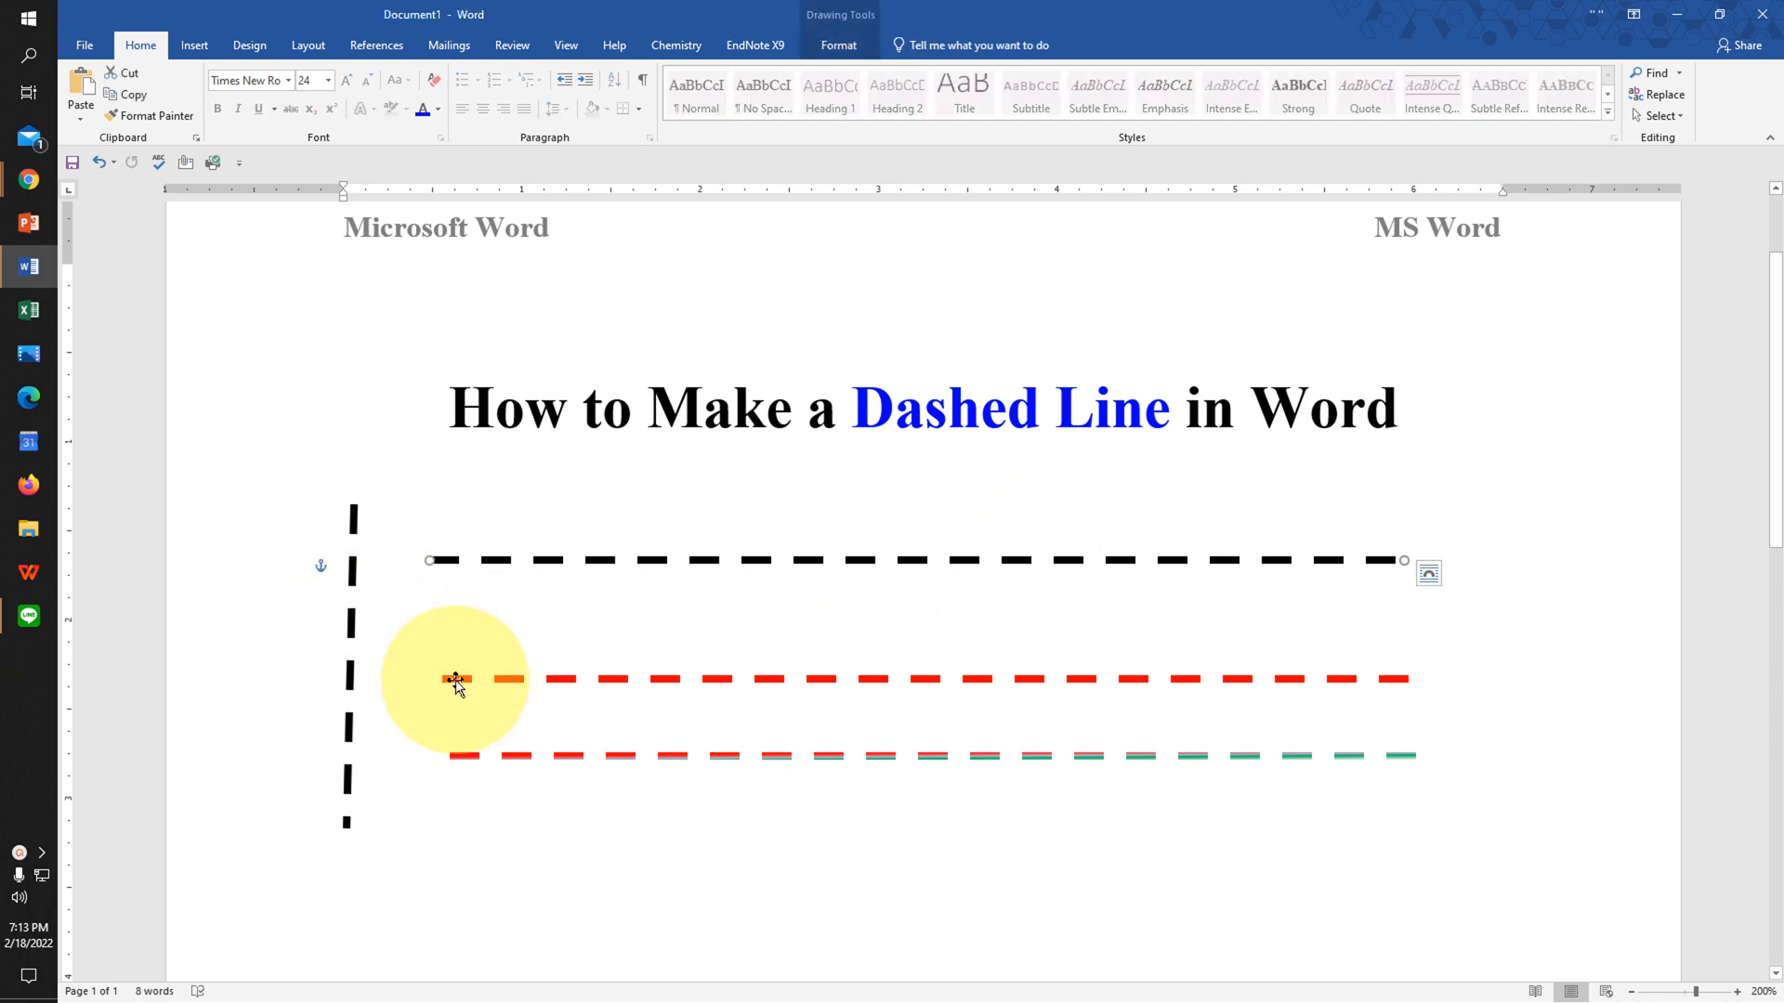
mouse_move(682, 685)
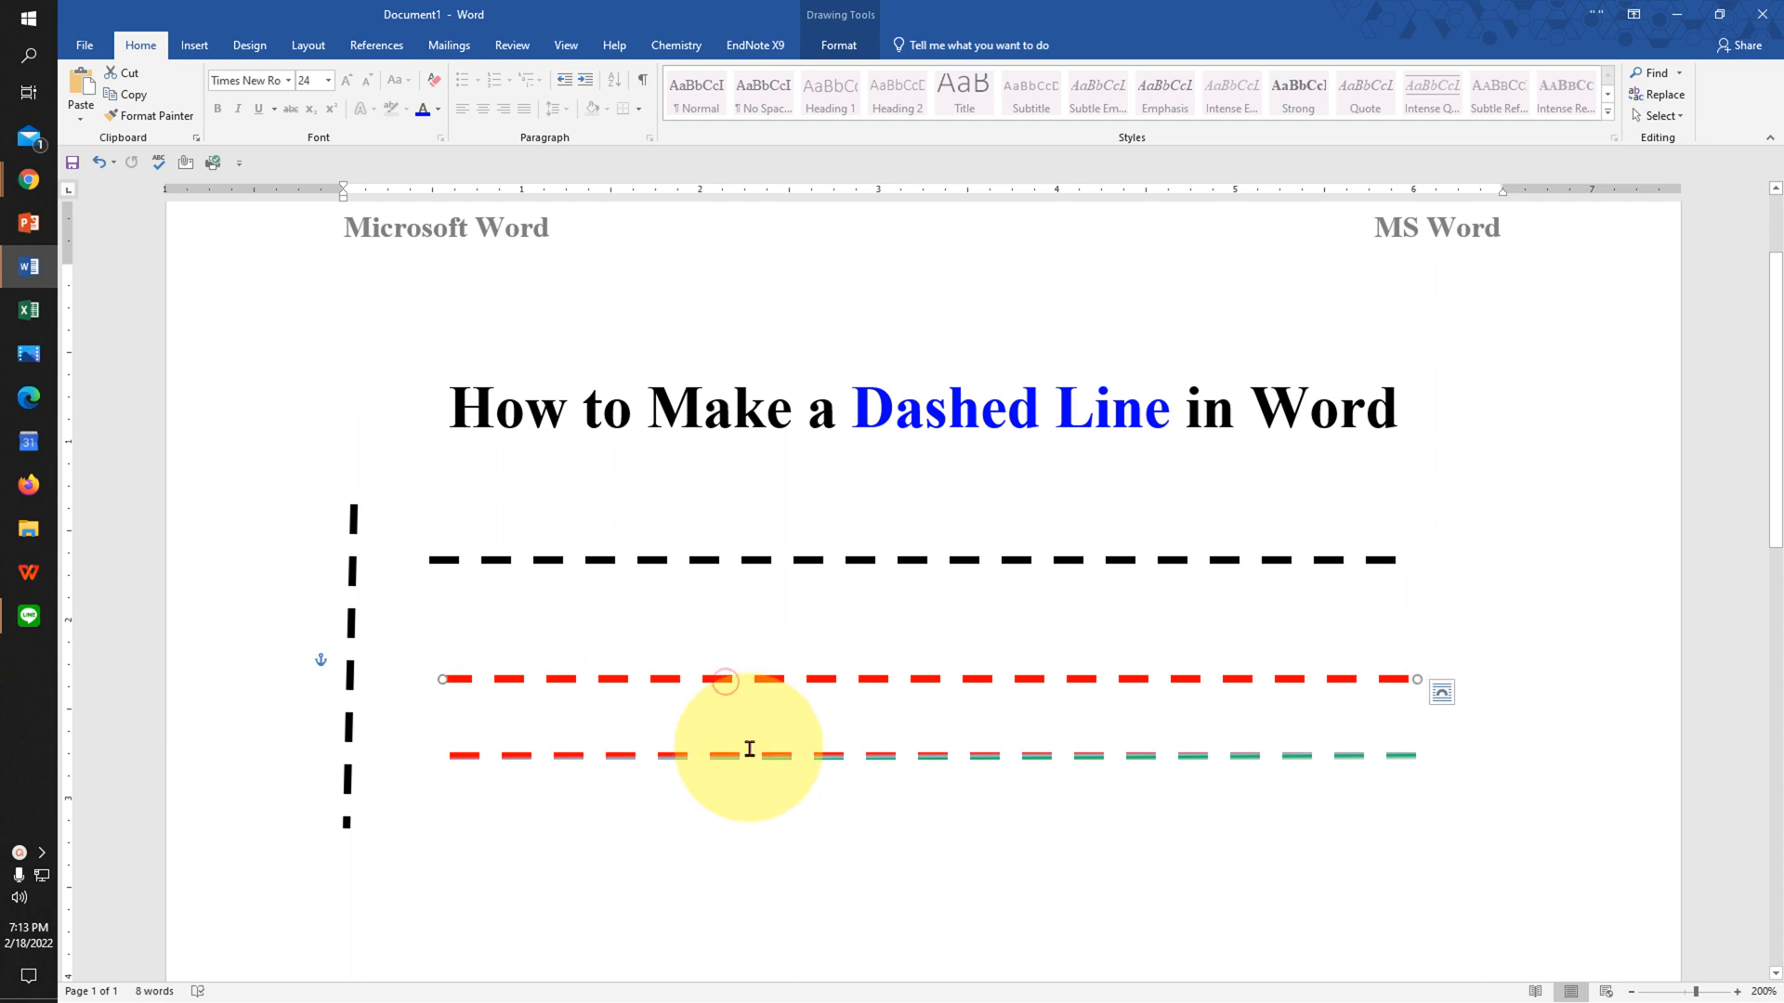
left_click_drag(725, 680, 769, 640)
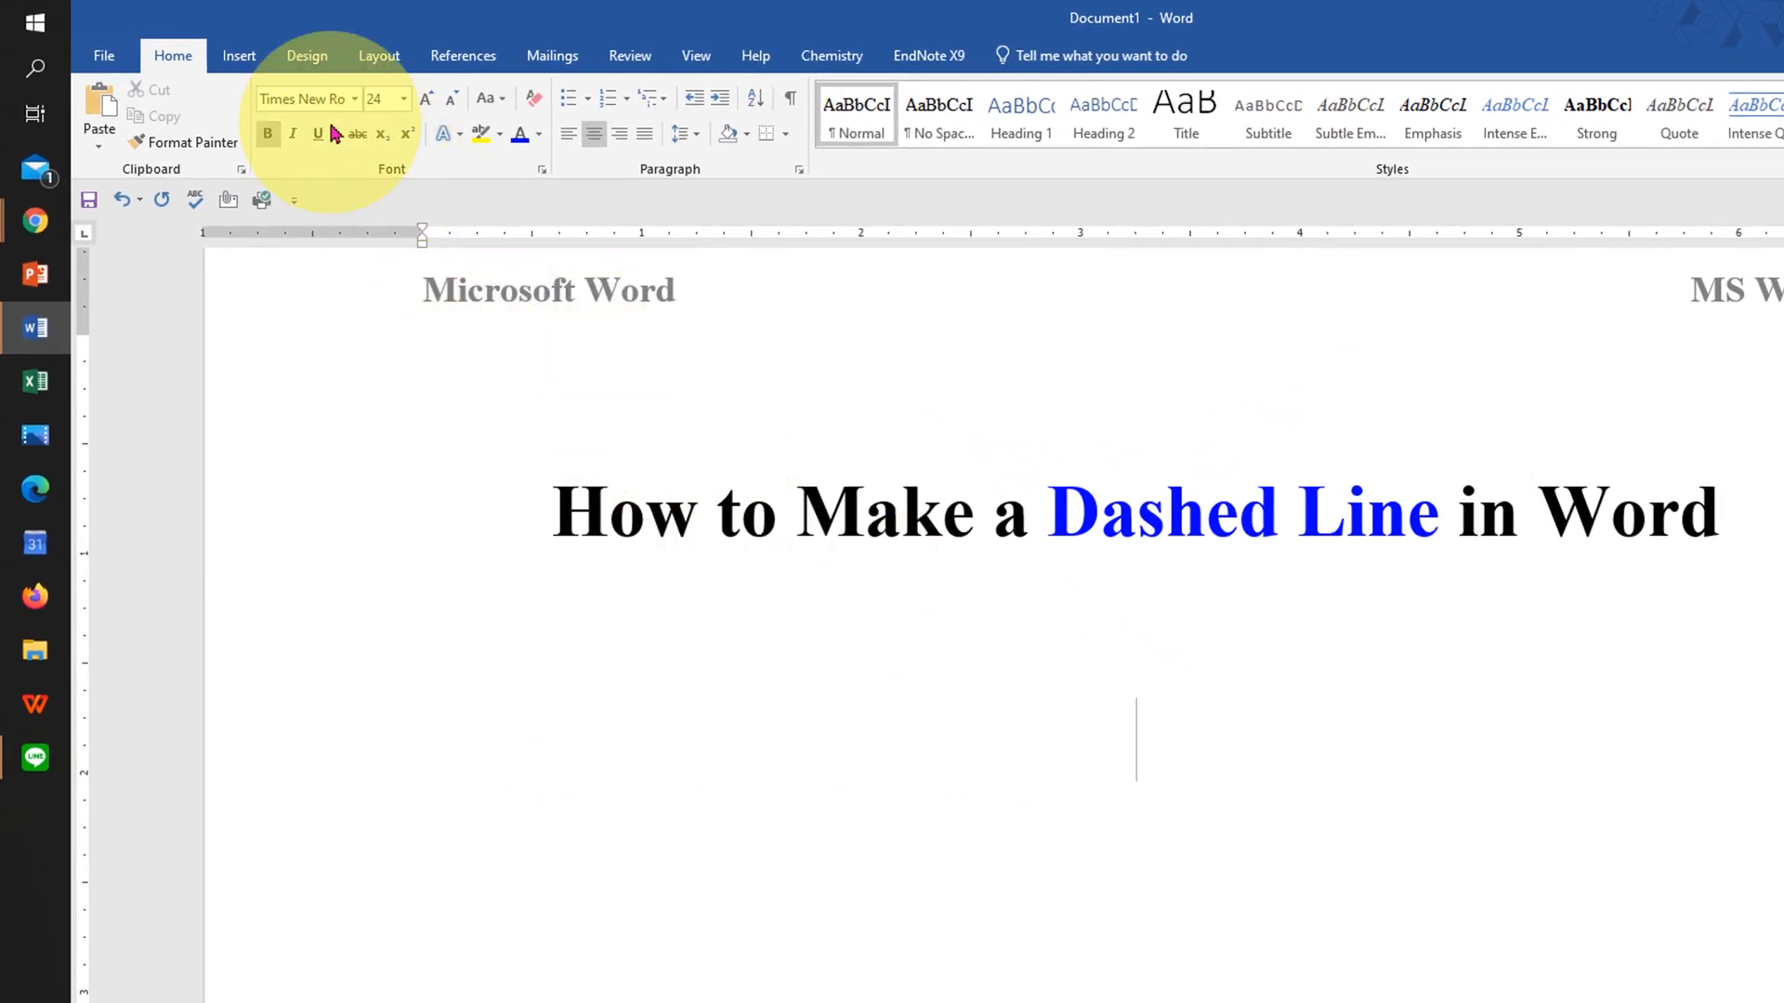
Step: Draw a horizontal line shape across the page beneath the heading
left_click(241, 56)
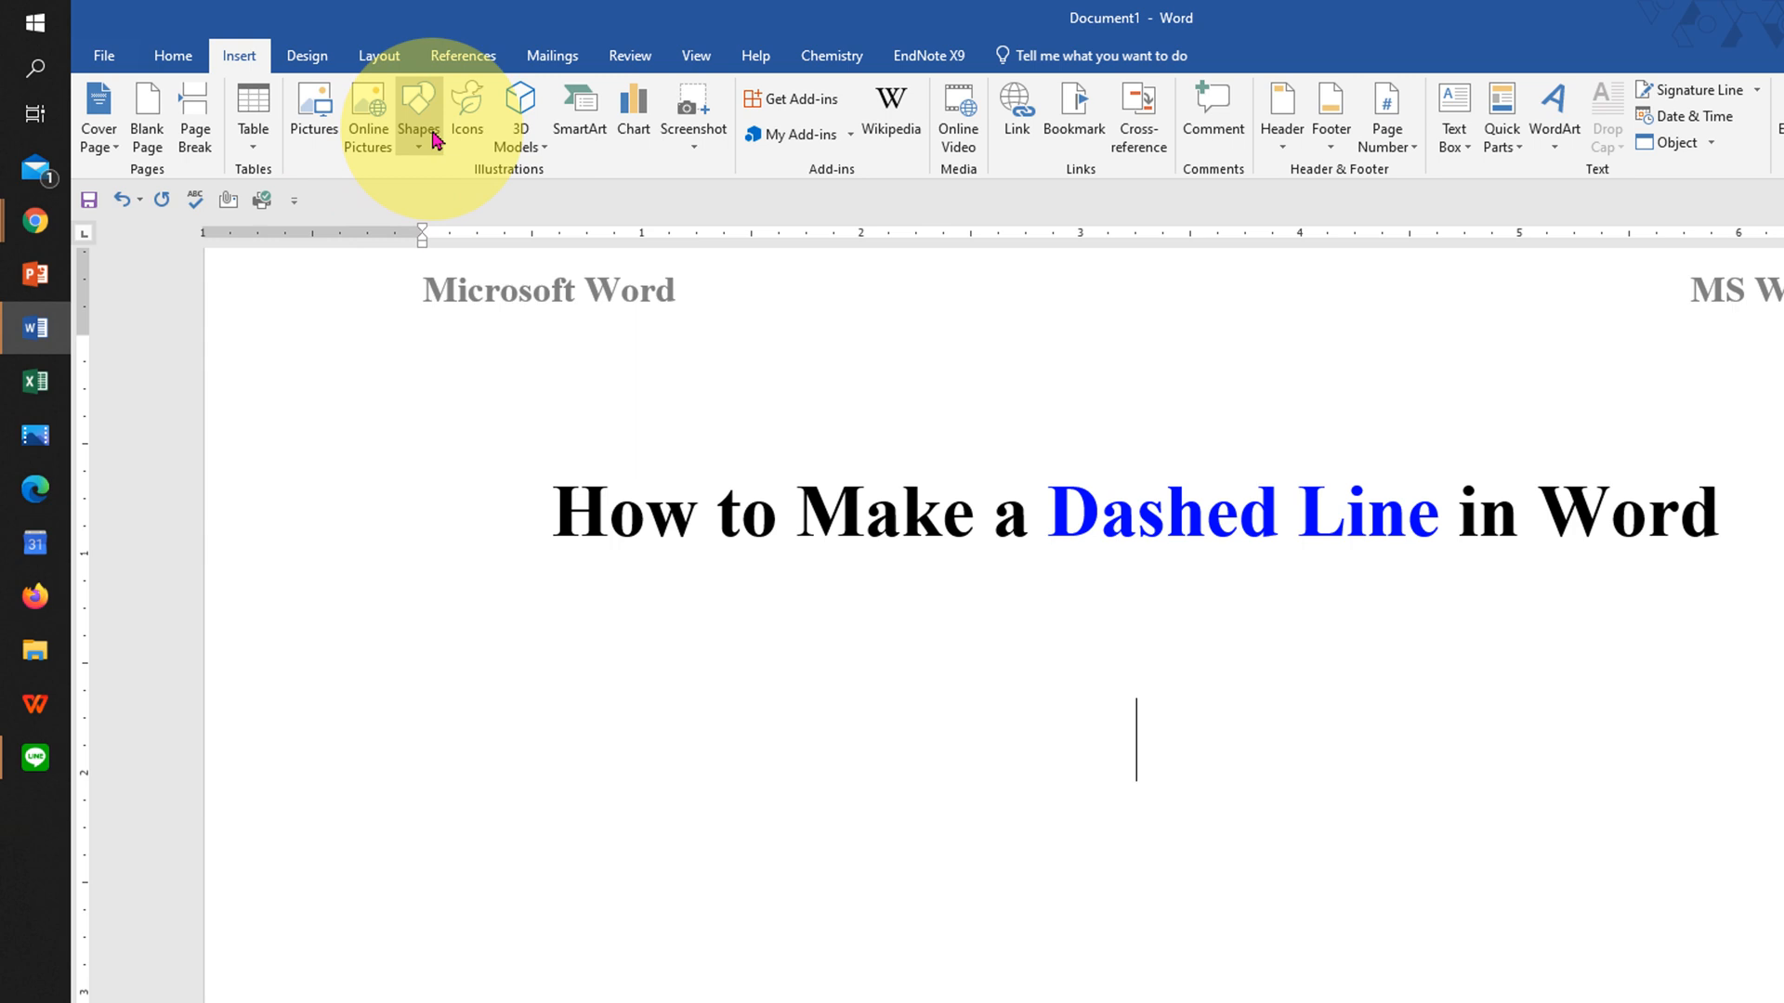
left_click(418, 110)
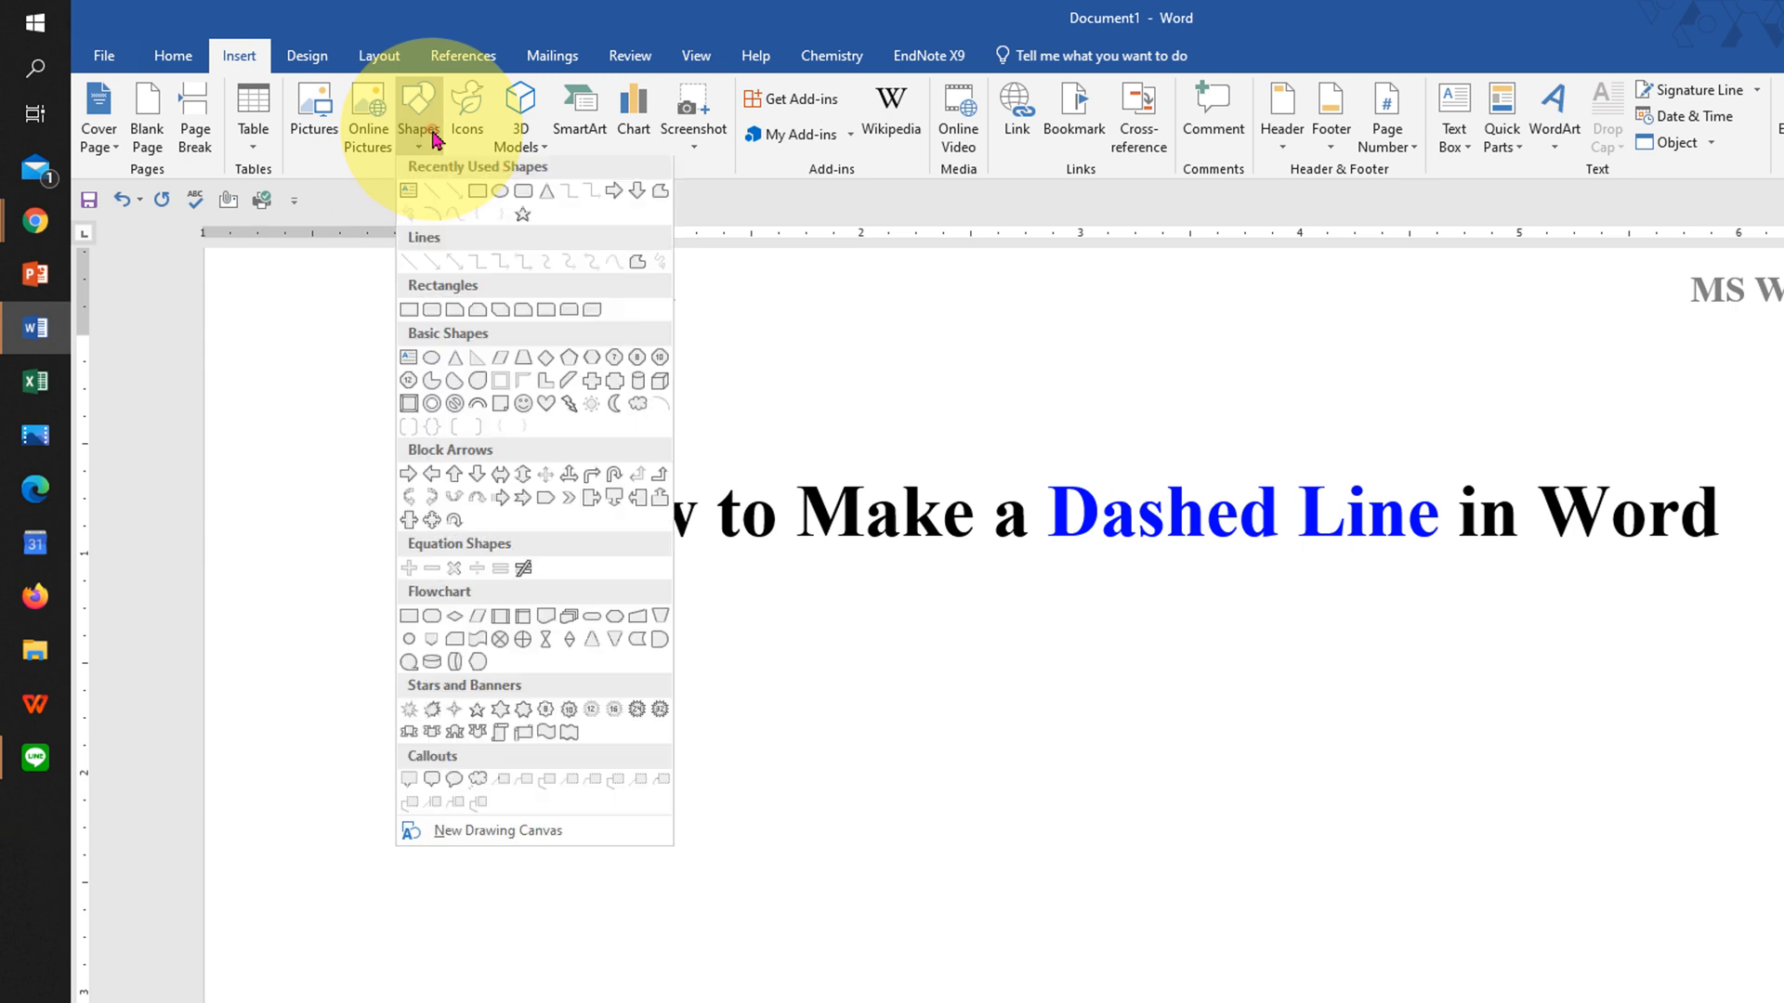
mouse_move(409, 267)
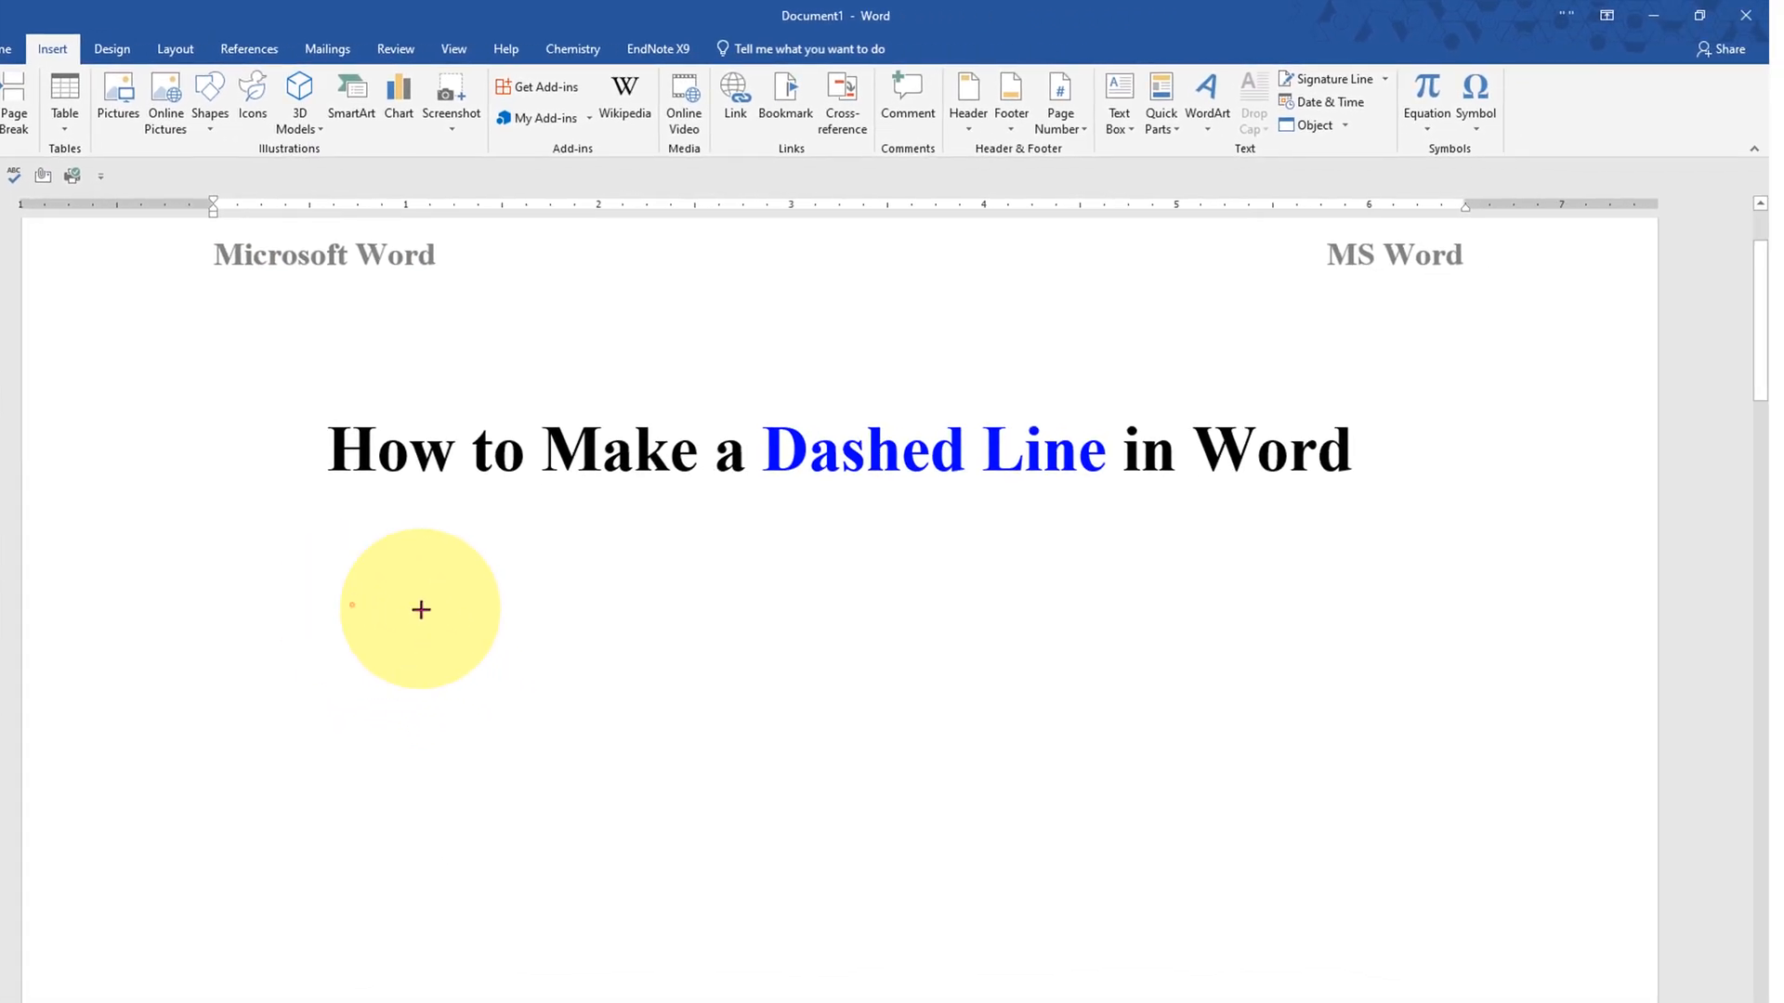
left_click_drag(419, 609, 1373, 606)
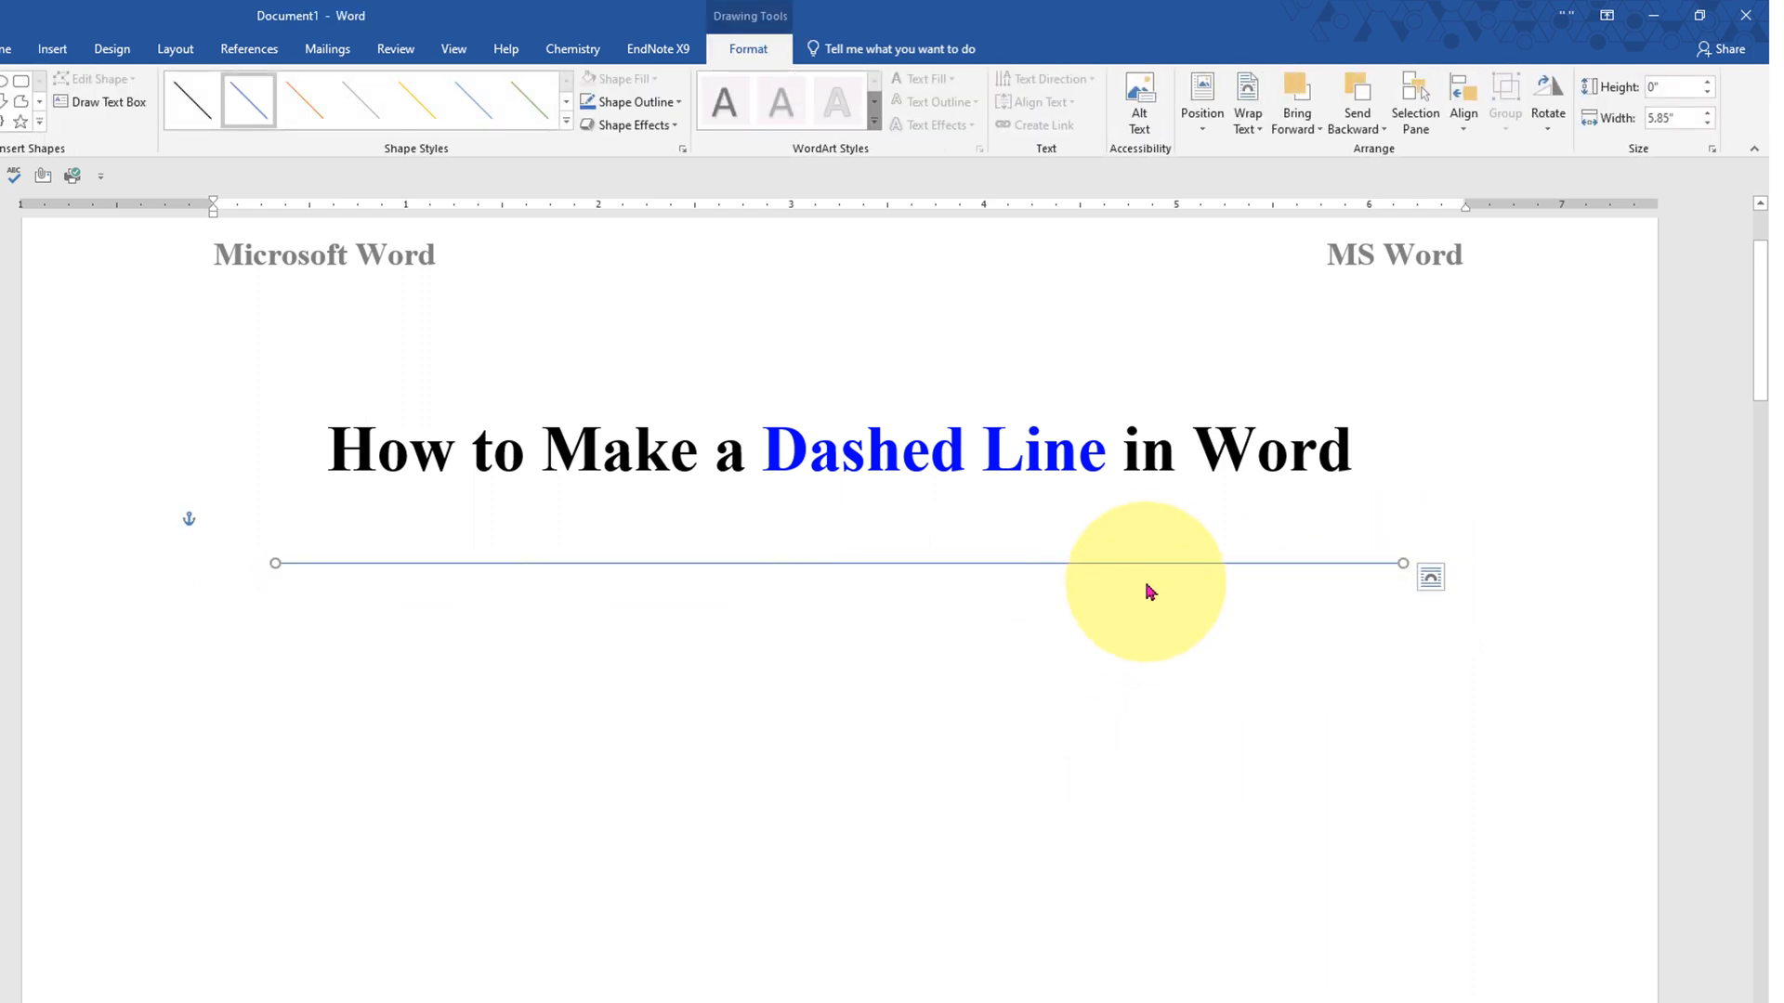
mouse_move(1152, 573)
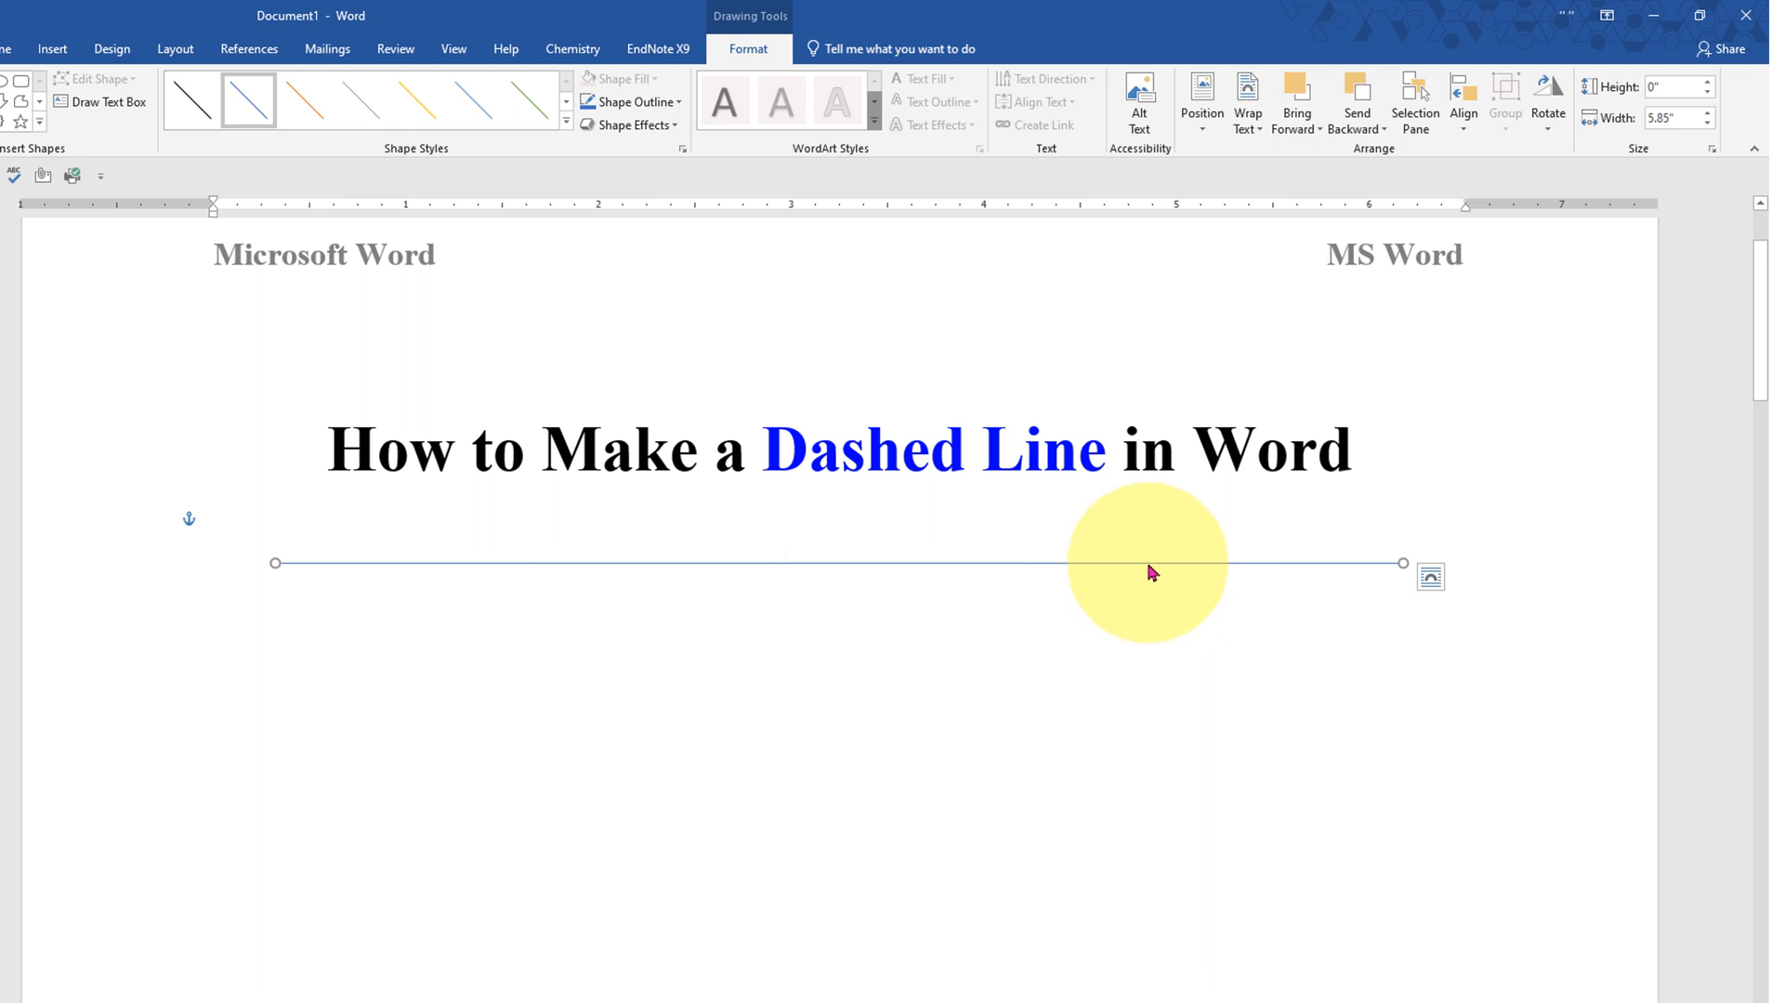
Step: Open the Format Shape pane for the new line from its shortcut menu
right_click(1151, 573)
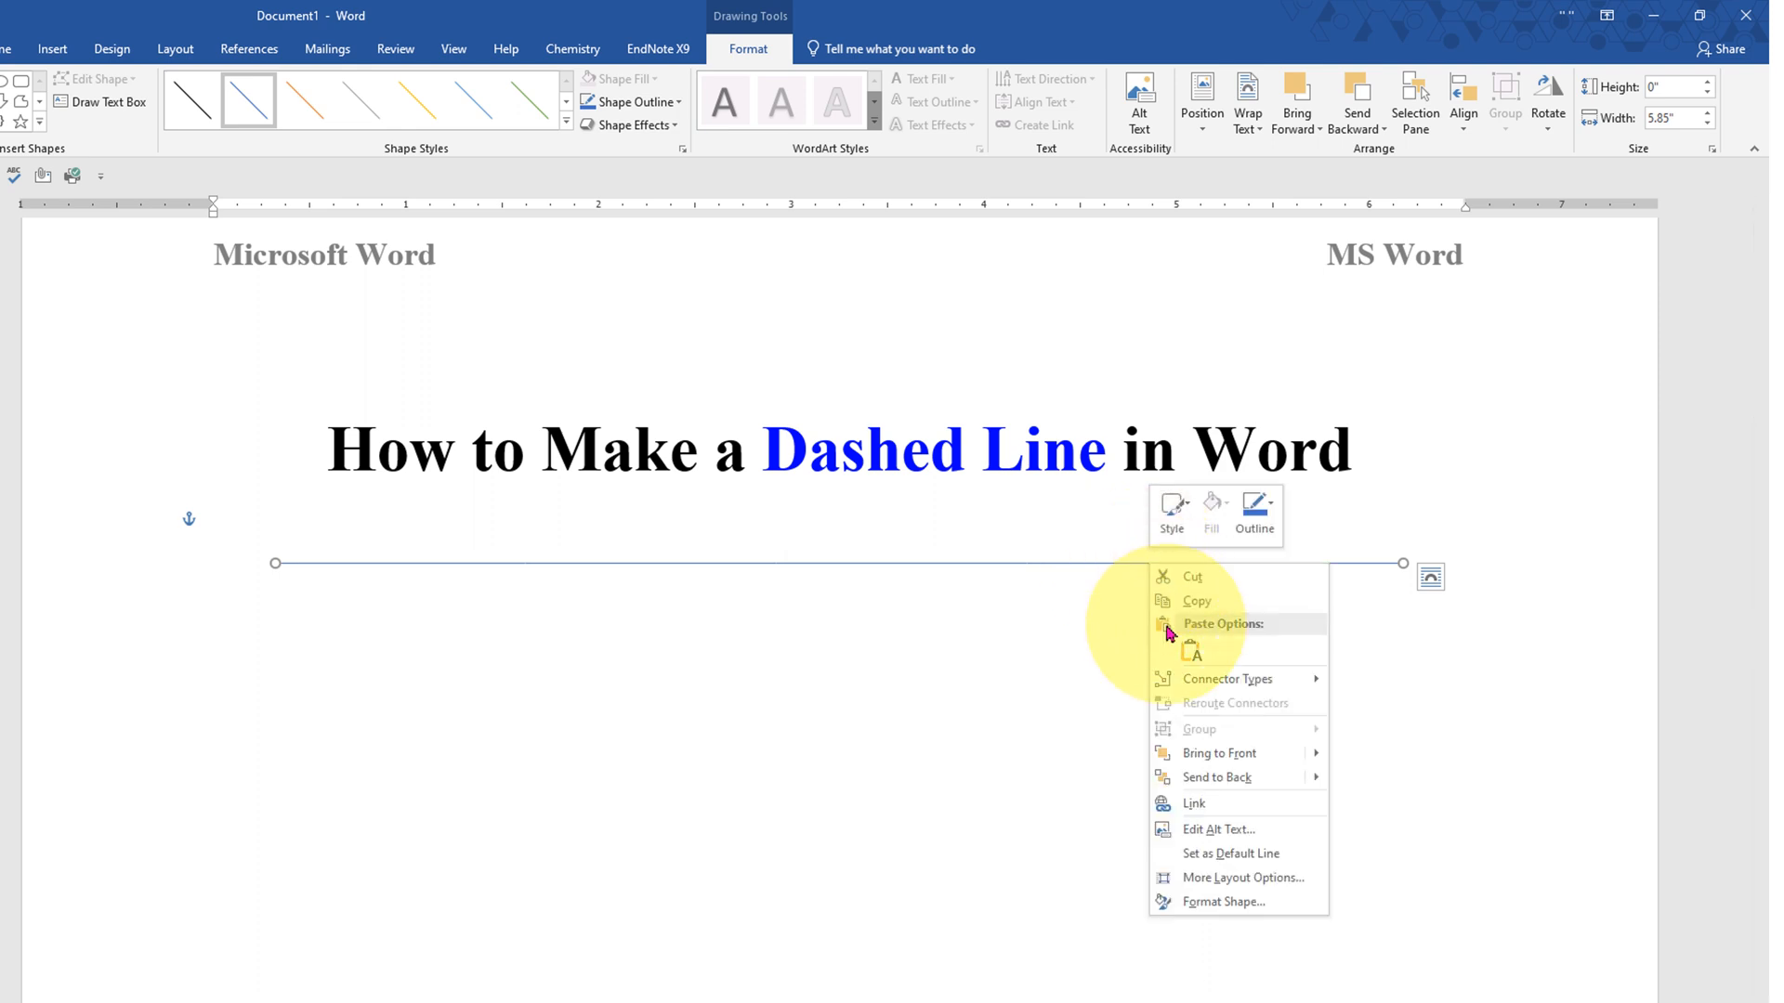
mouse_move(1214, 906)
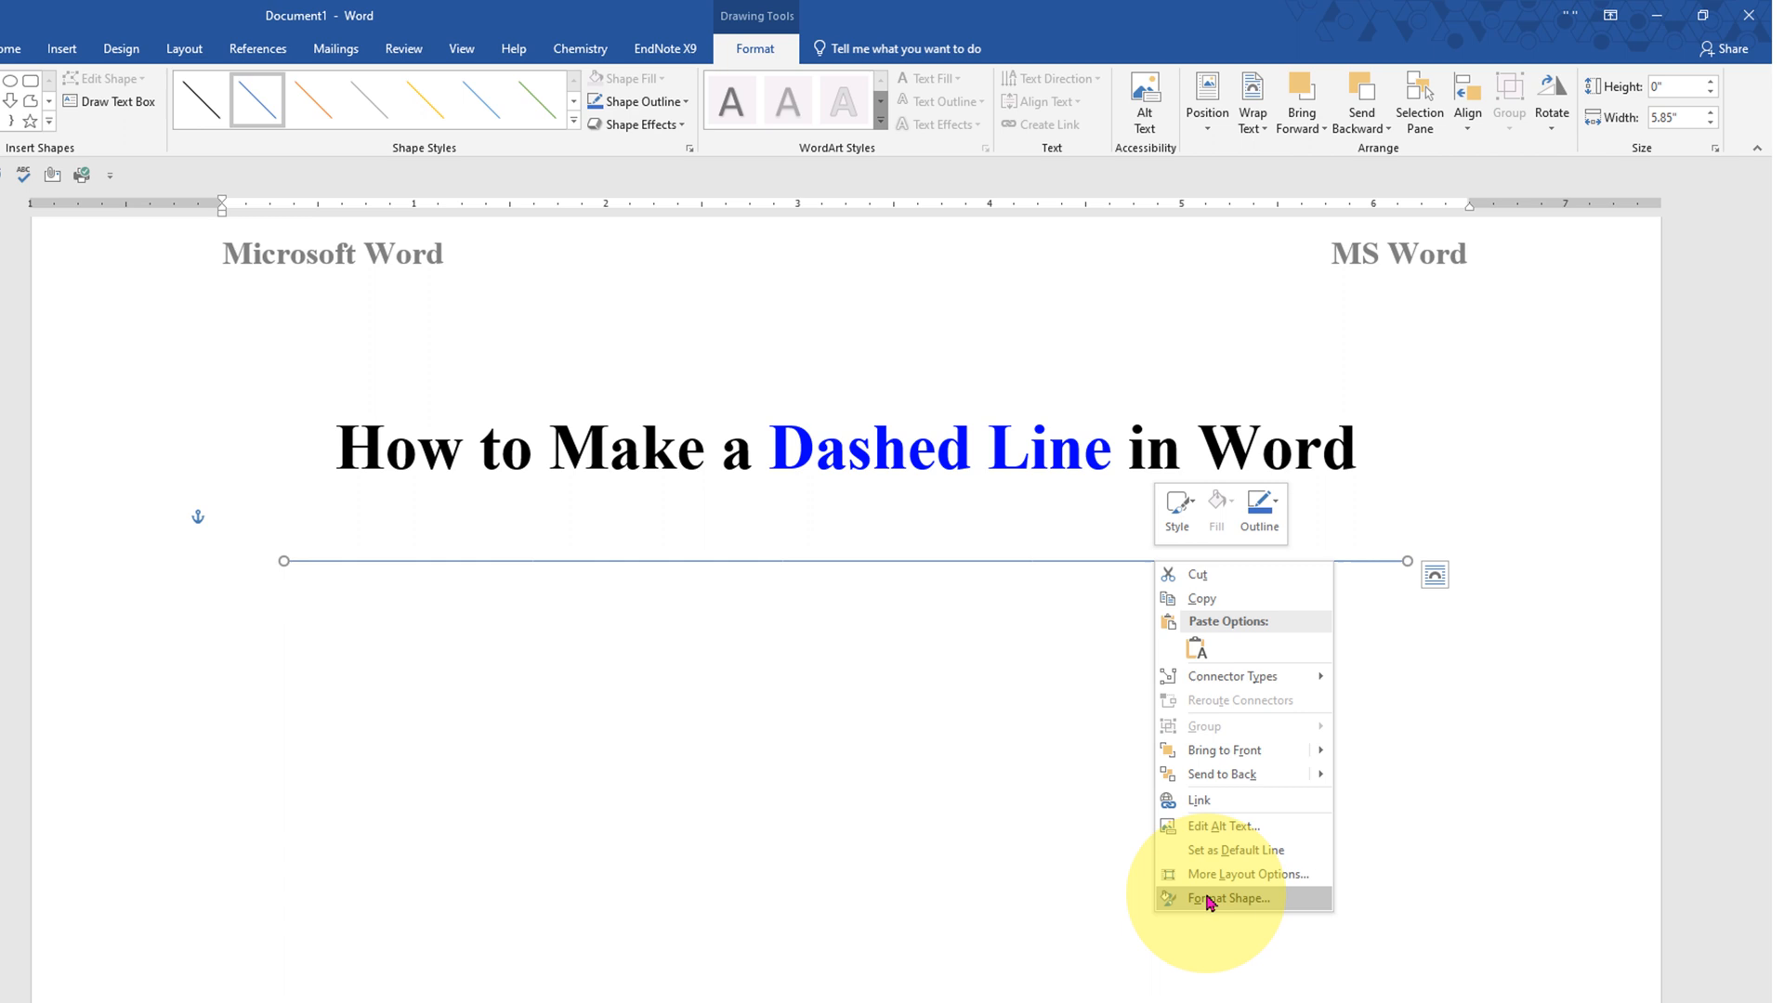
left_click(1234, 899)
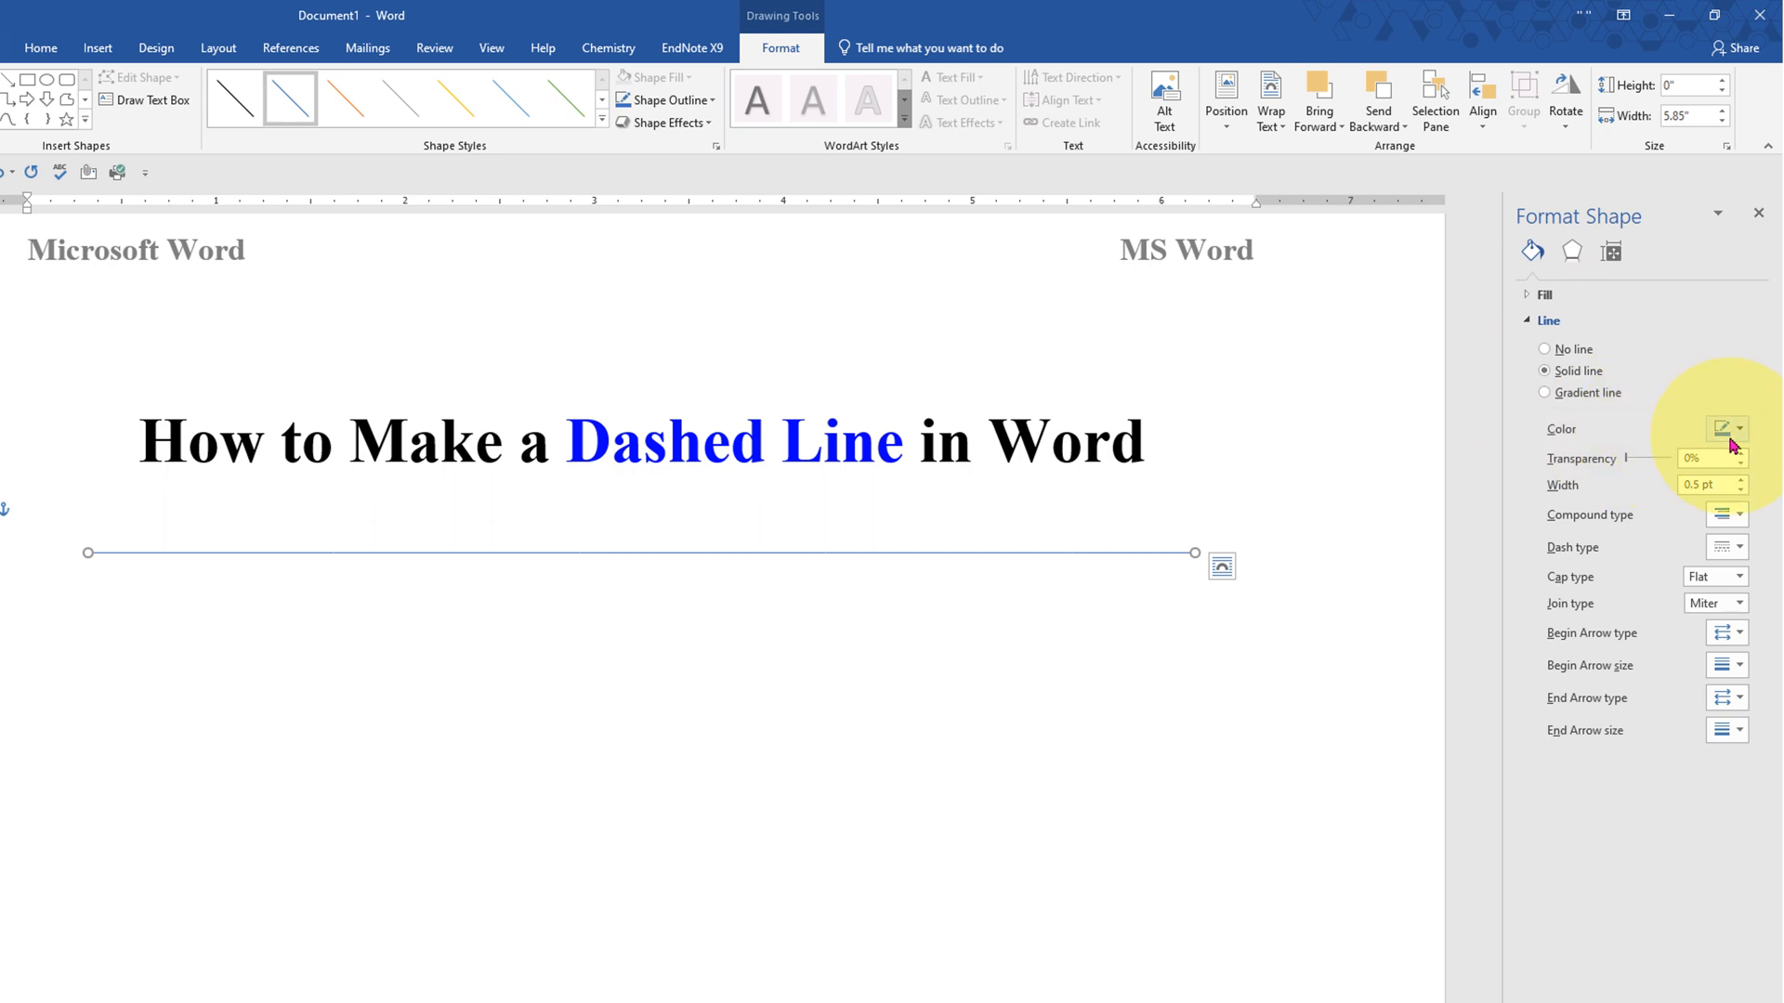
Step: Set the line colour to standard Red and its width to 3 pt
left_click(1740, 428)
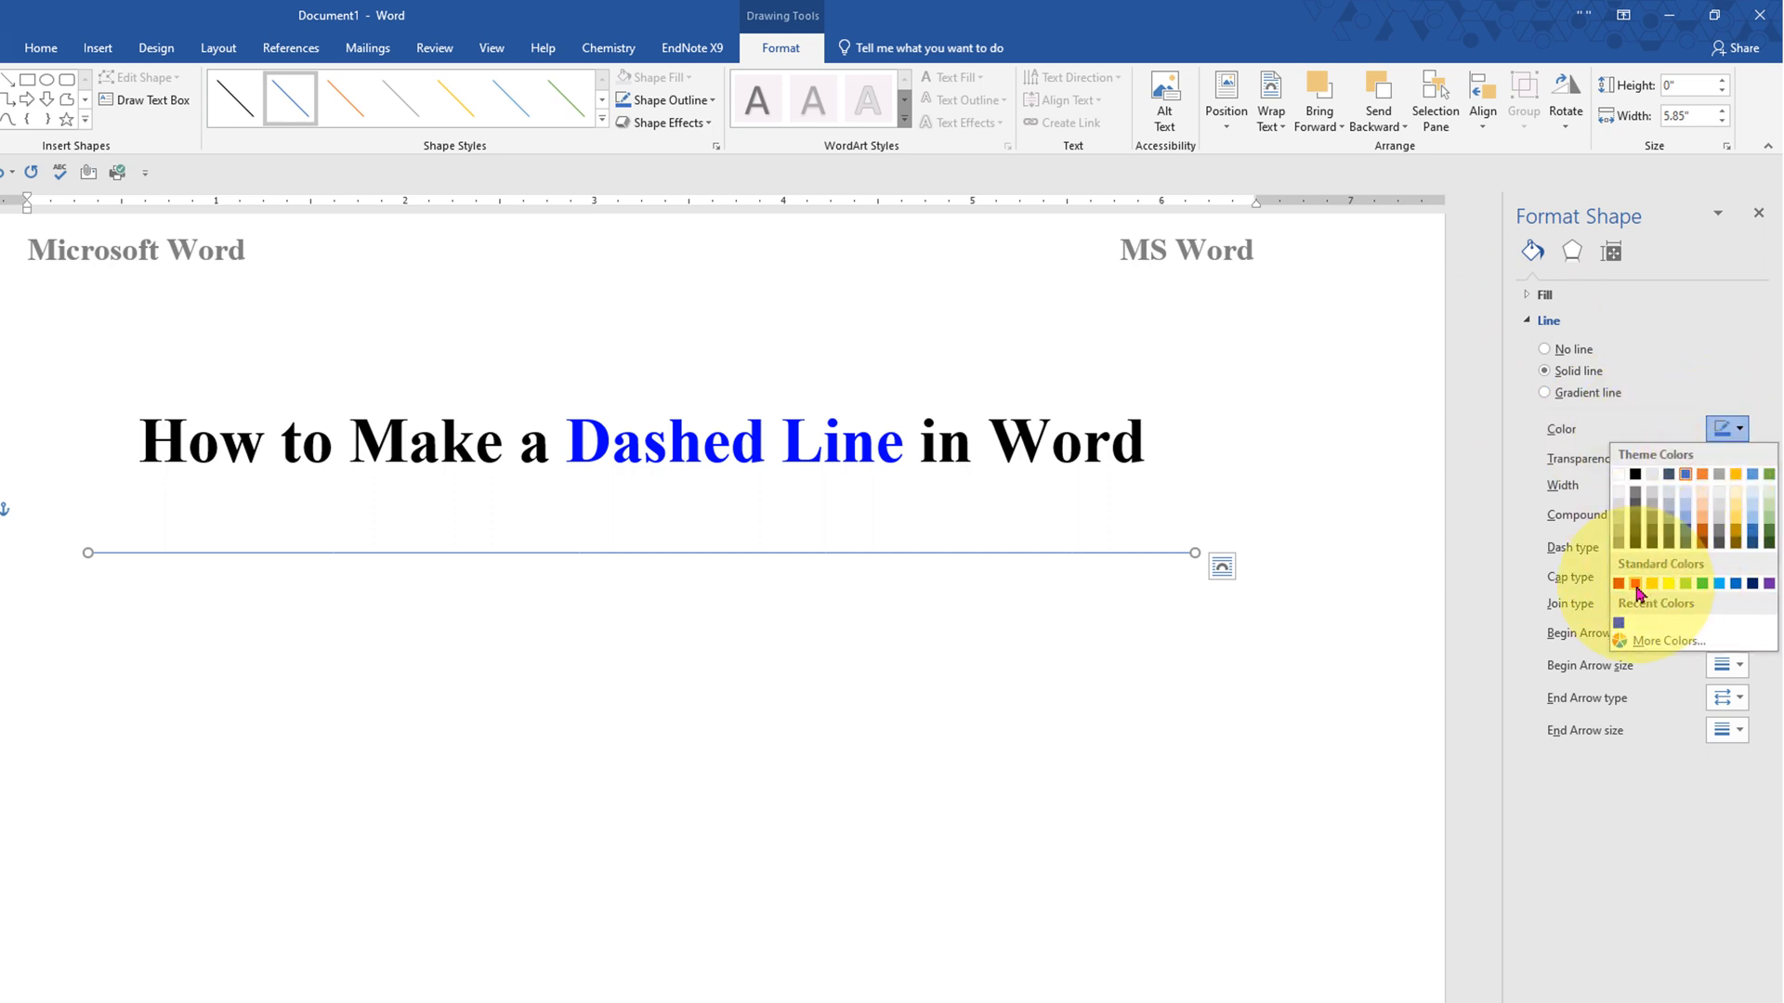
left_click(1624, 584)
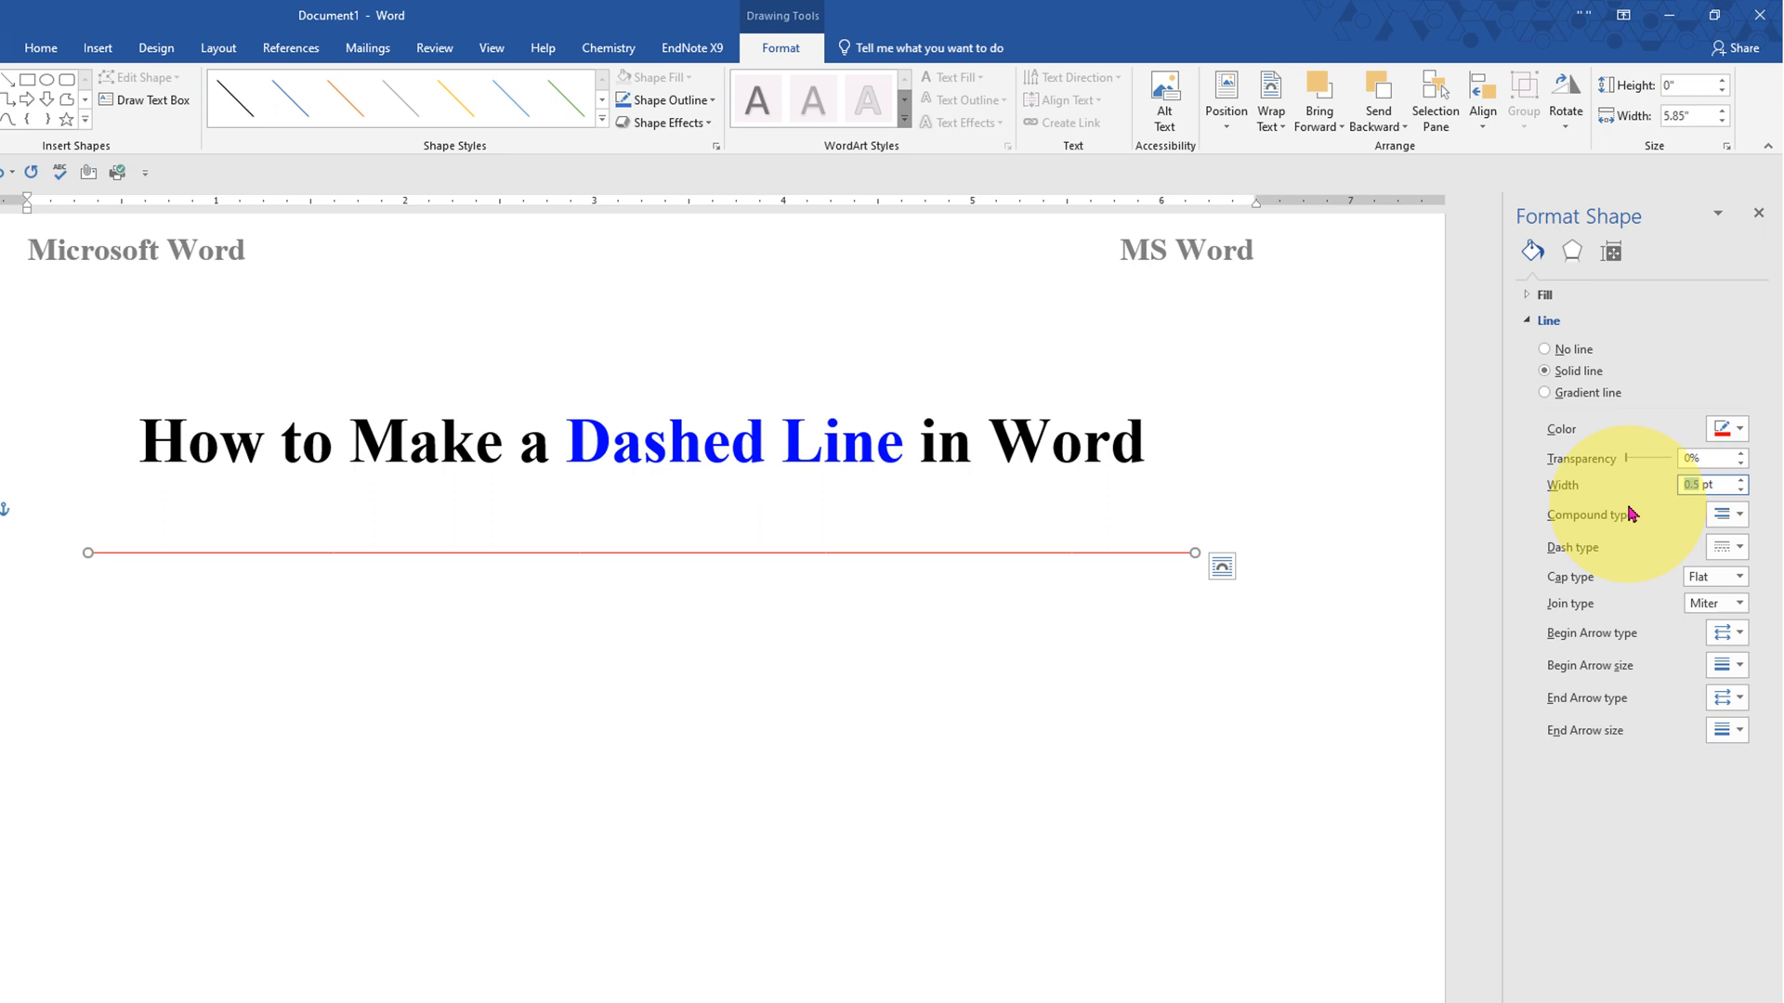
type("3 pt")
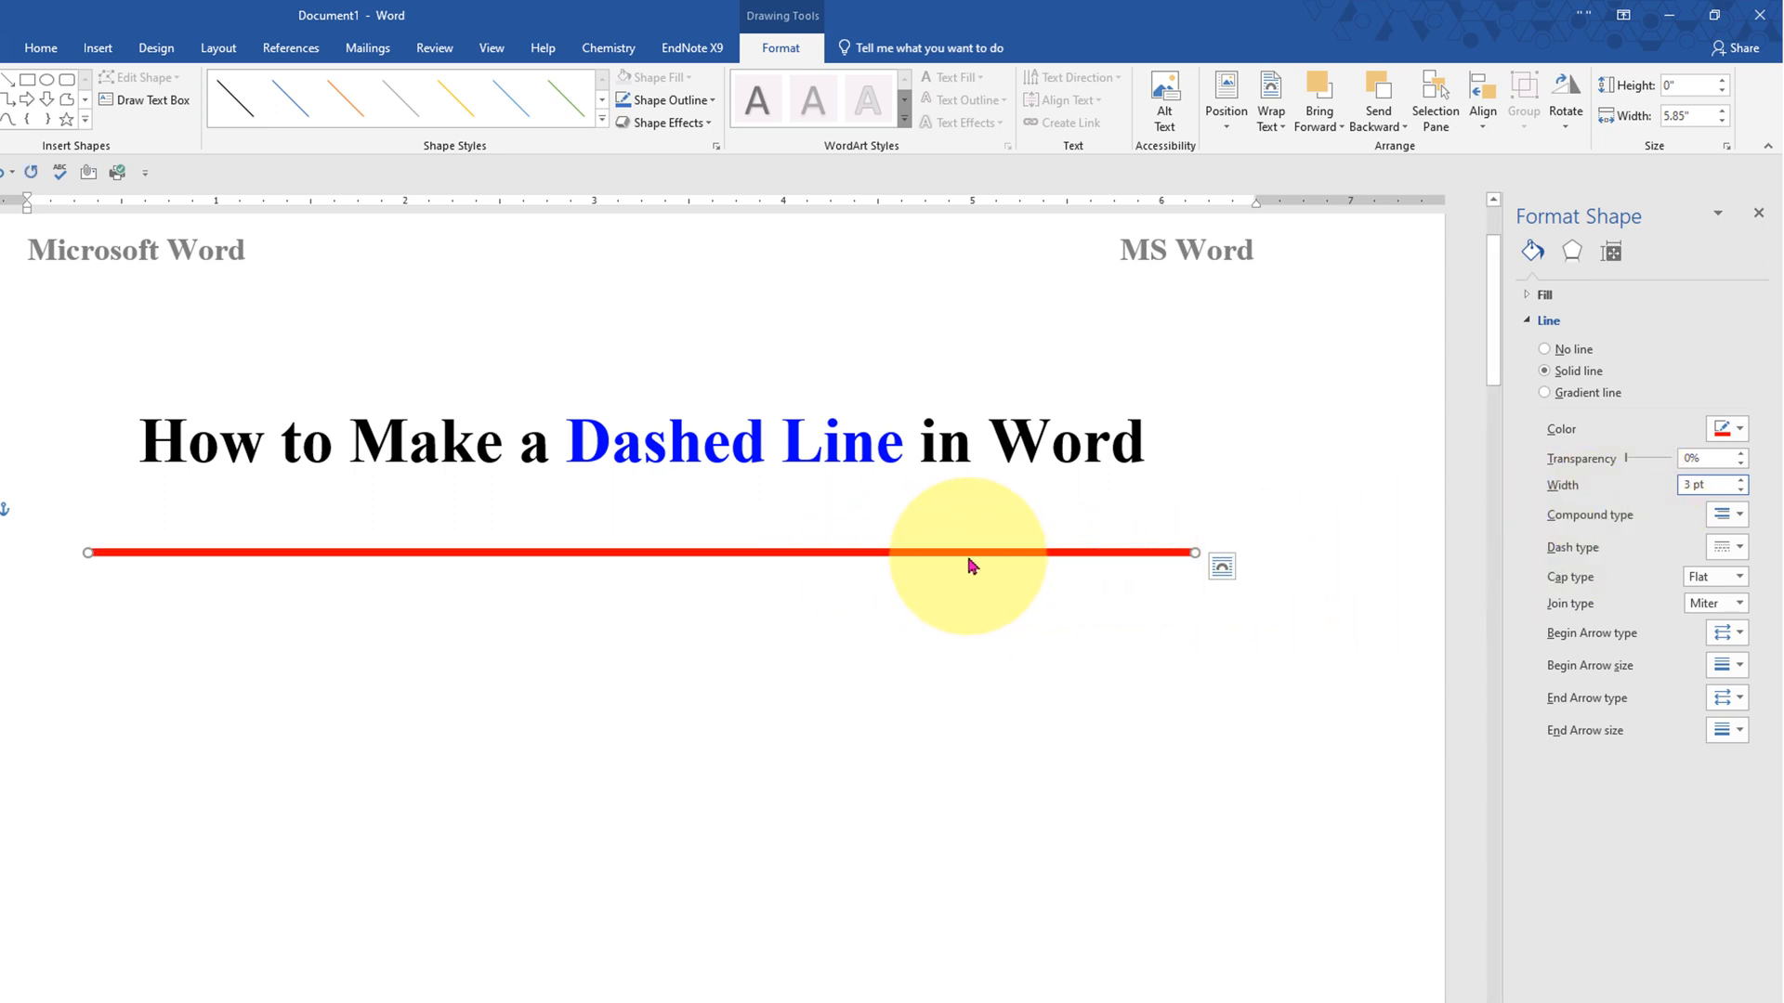
mouse_move(959, 569)
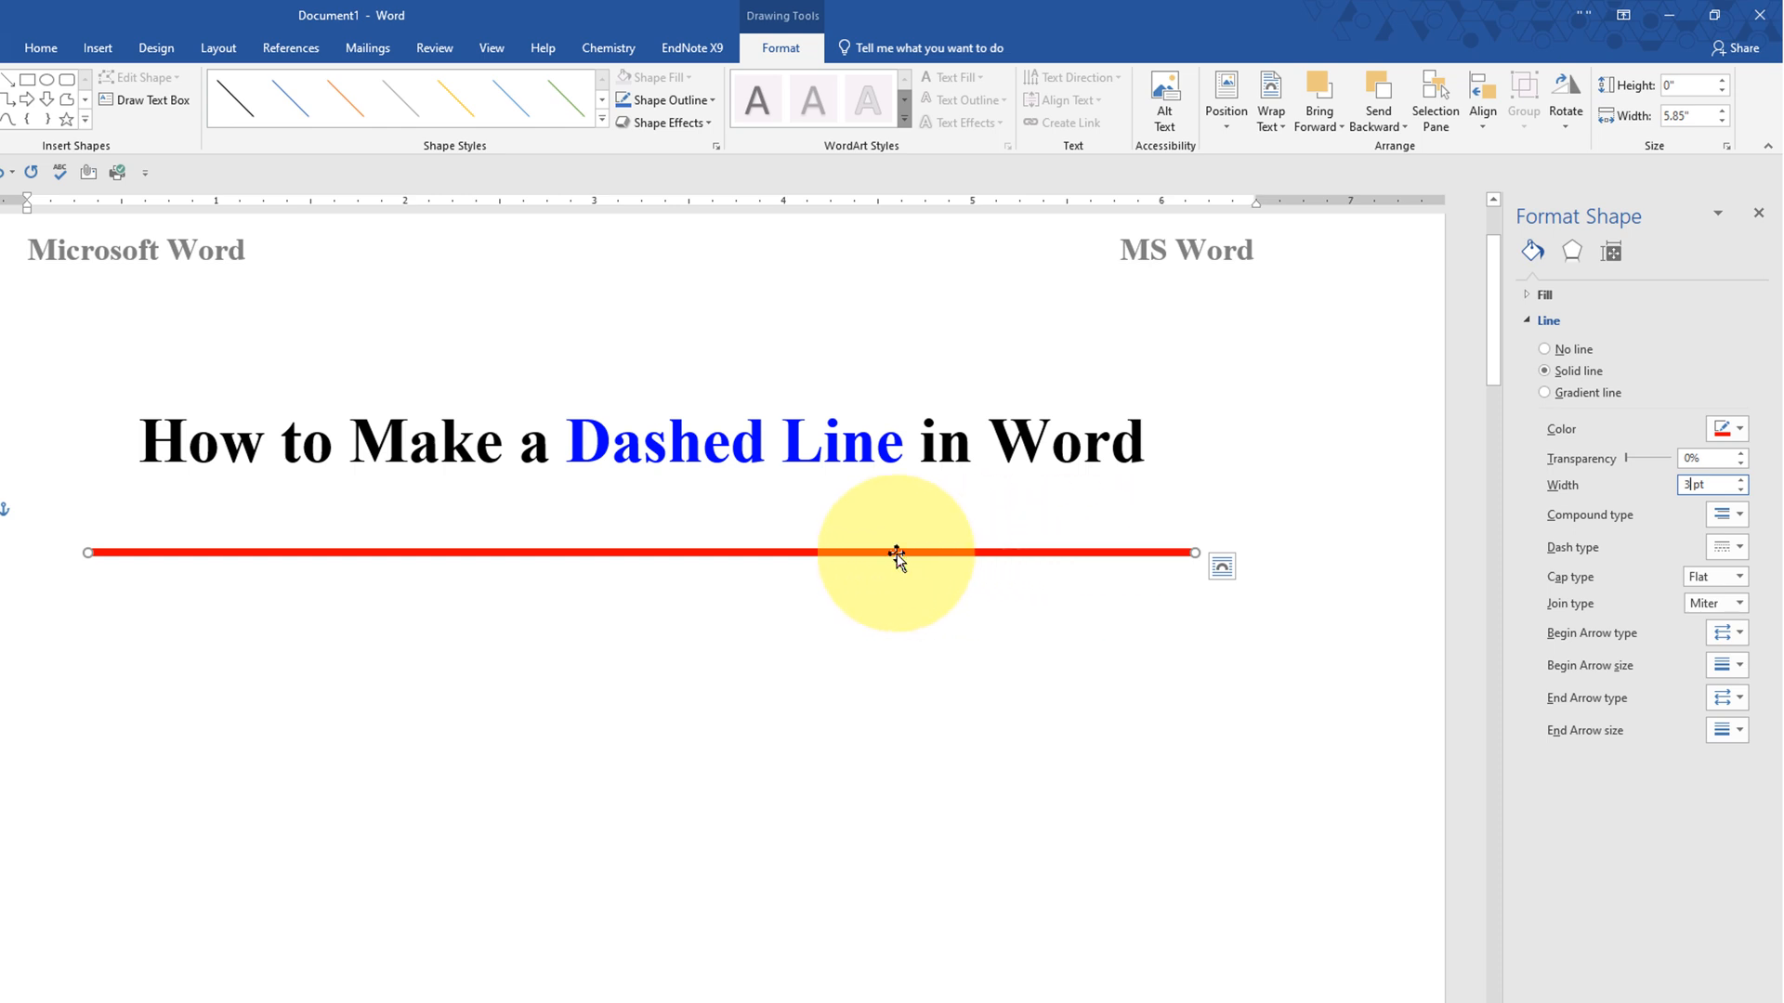
mouse_move(877, 557)
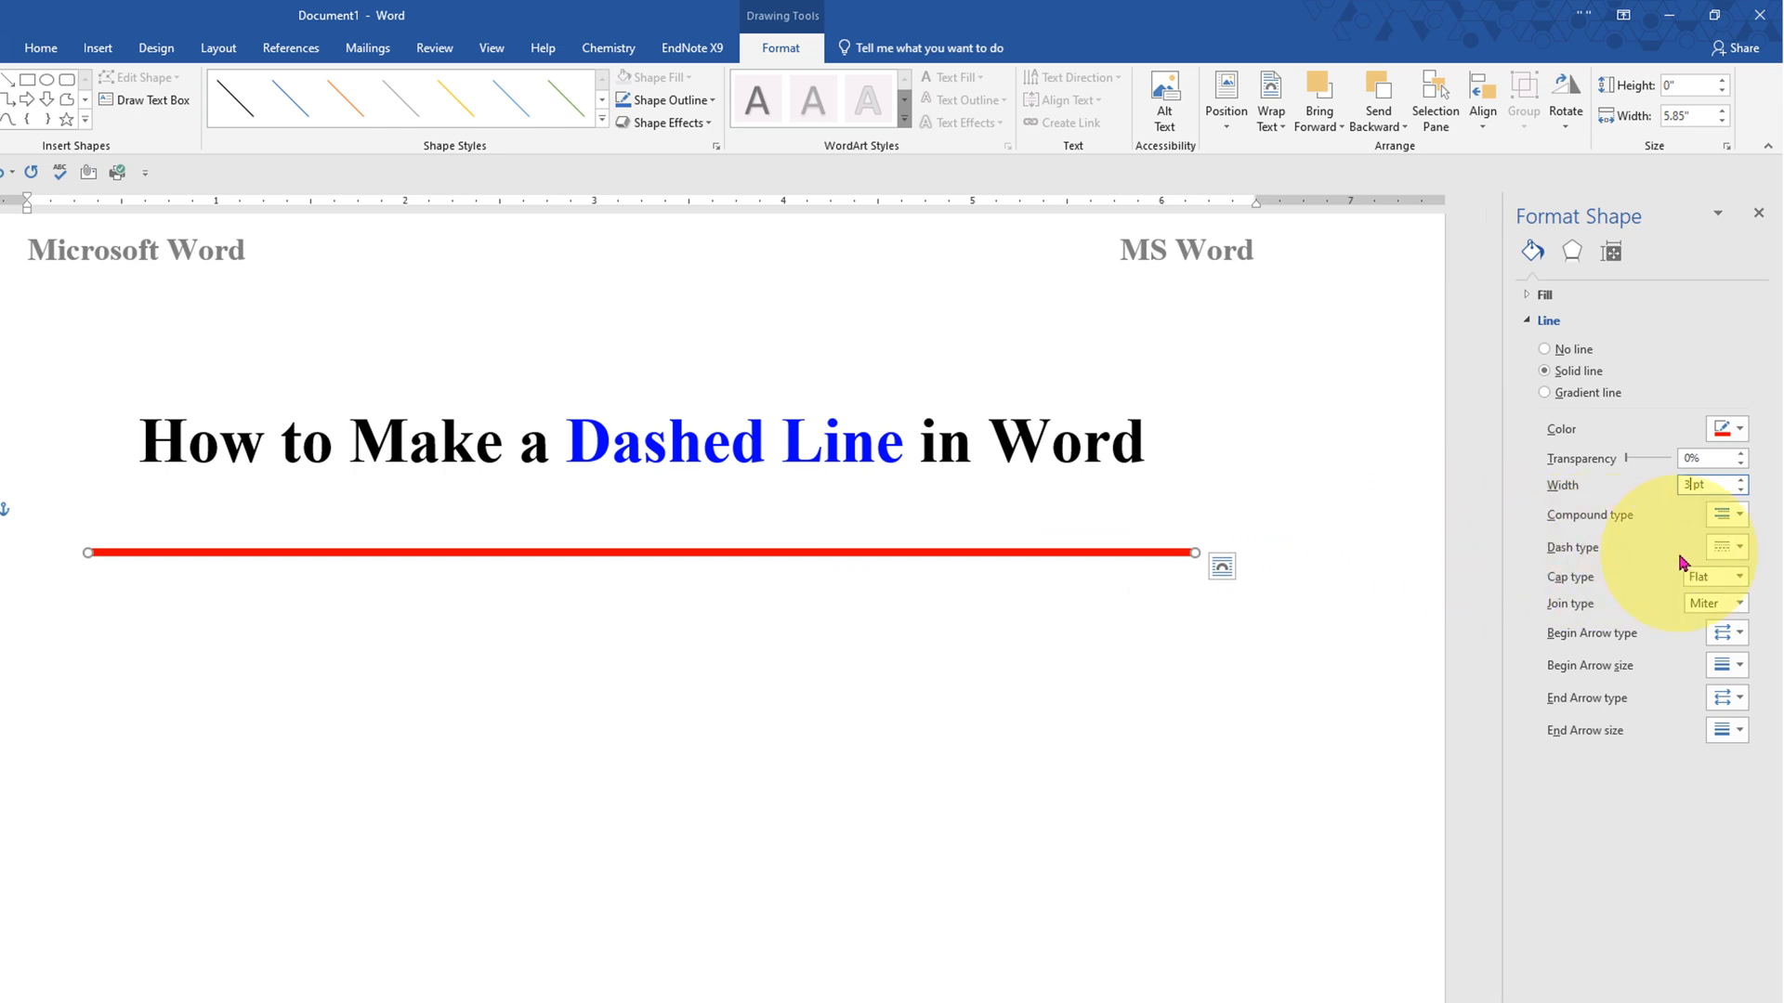
Step: Apply the Long Dash dash type and close the Format Shape pane
left_click(1737, 547)
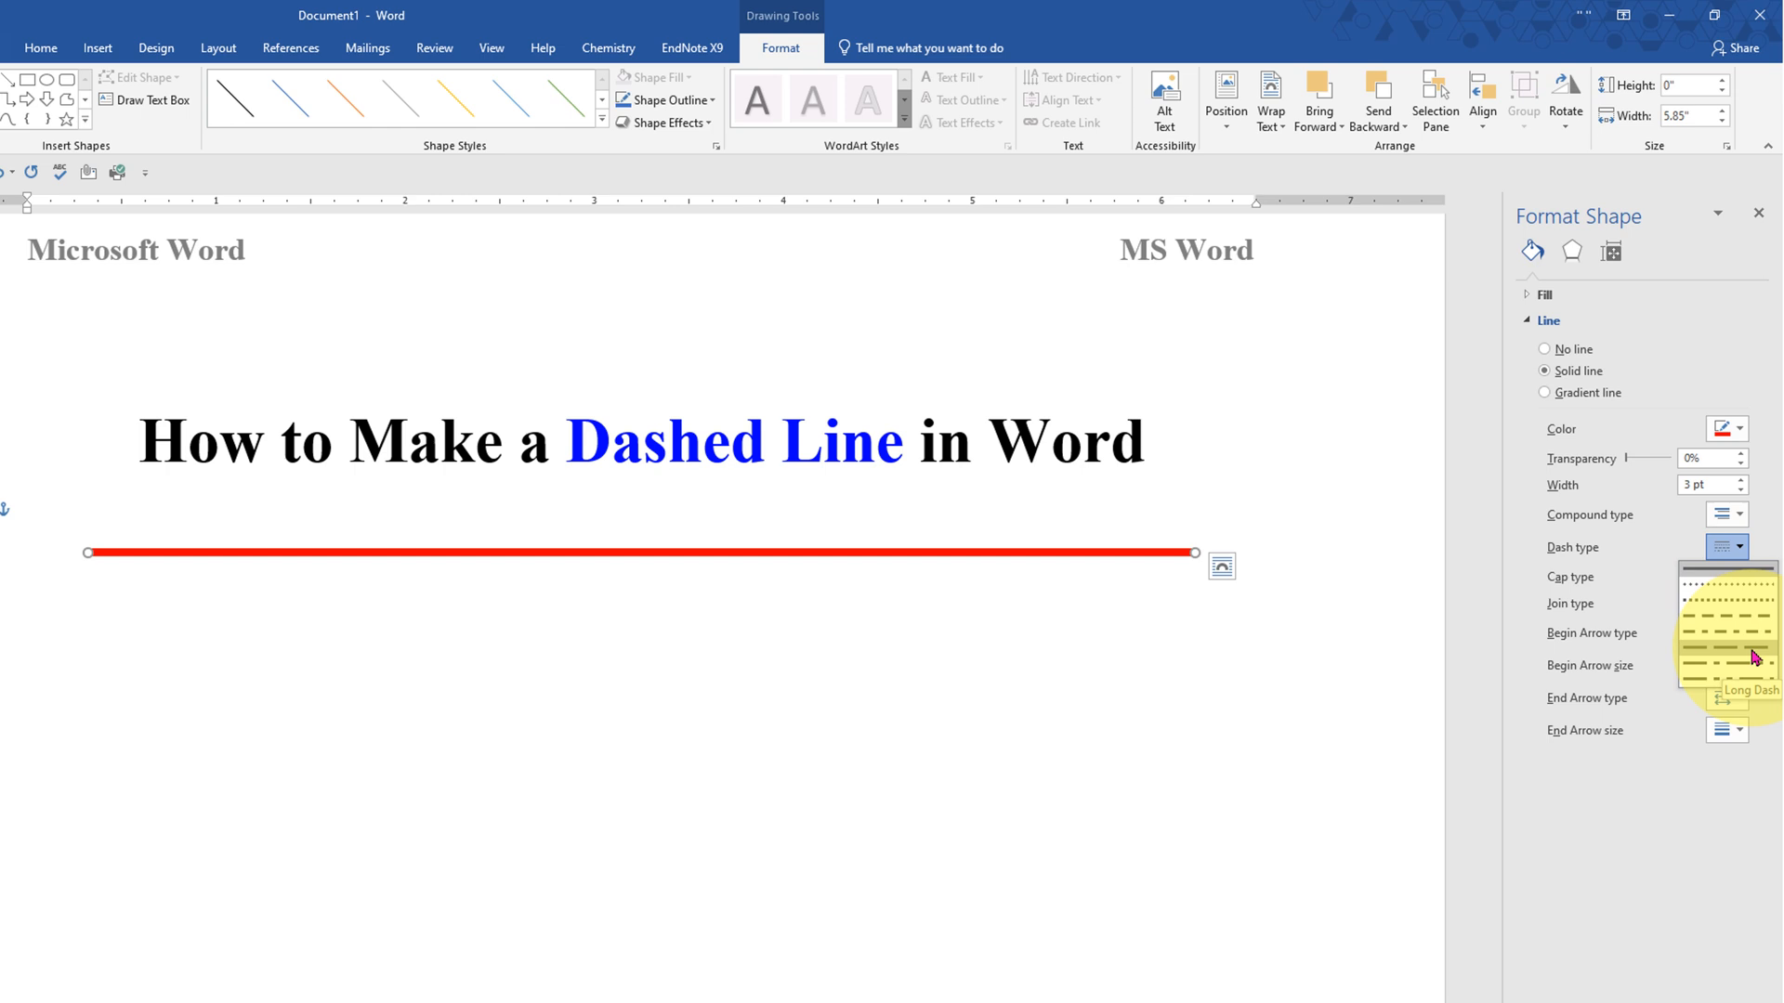
left_click(1736, 653)
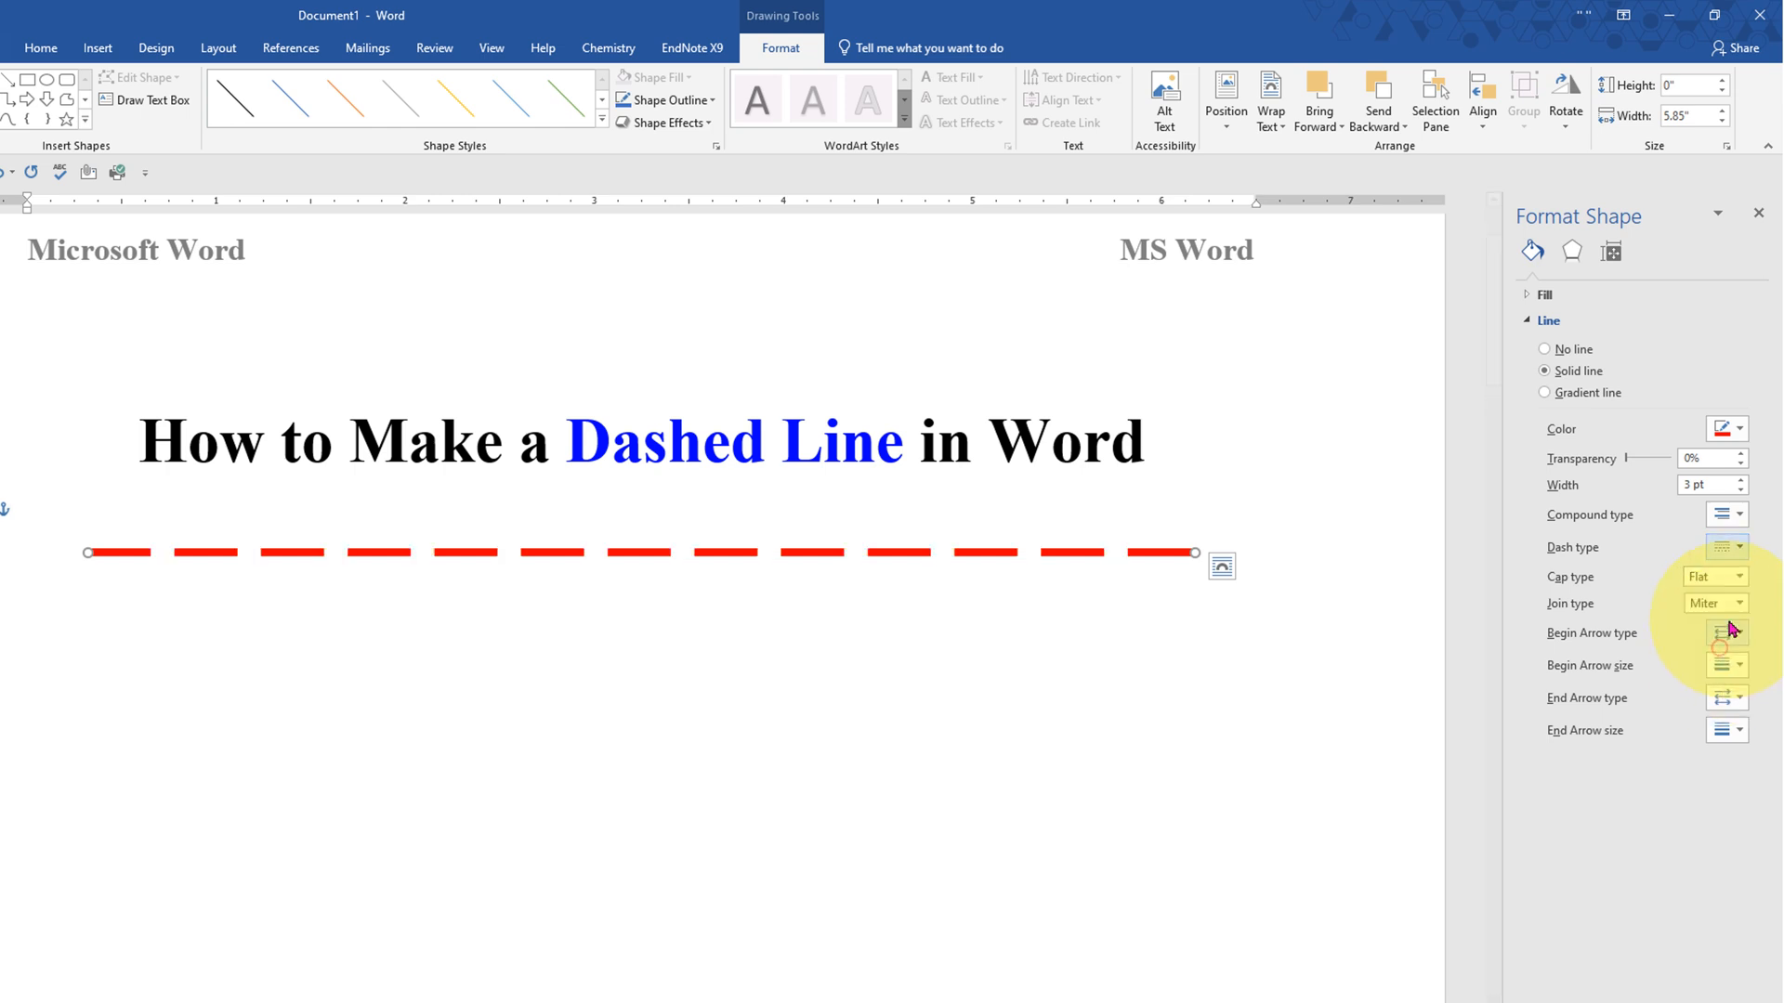
left_click(1738, 547)
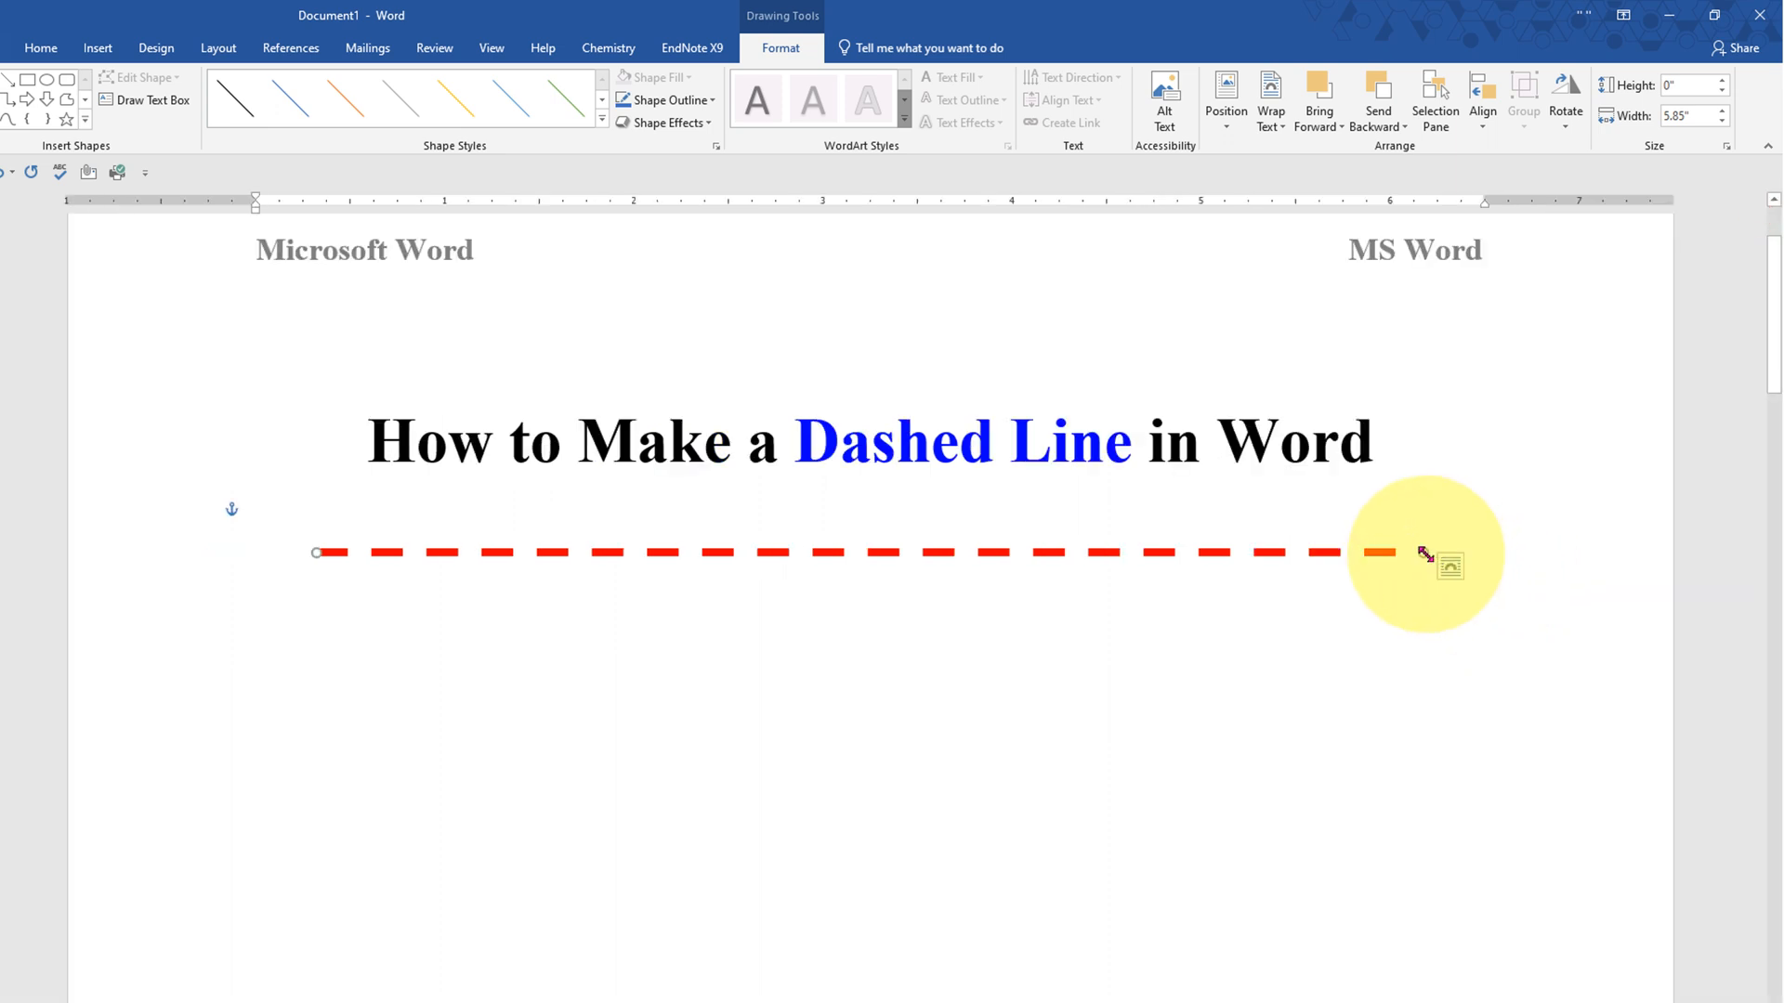
Step: Shorten the dashed line, swing it vertical, and move it below the heading's middle
left_click_drag(1373, 554, 975, 554)
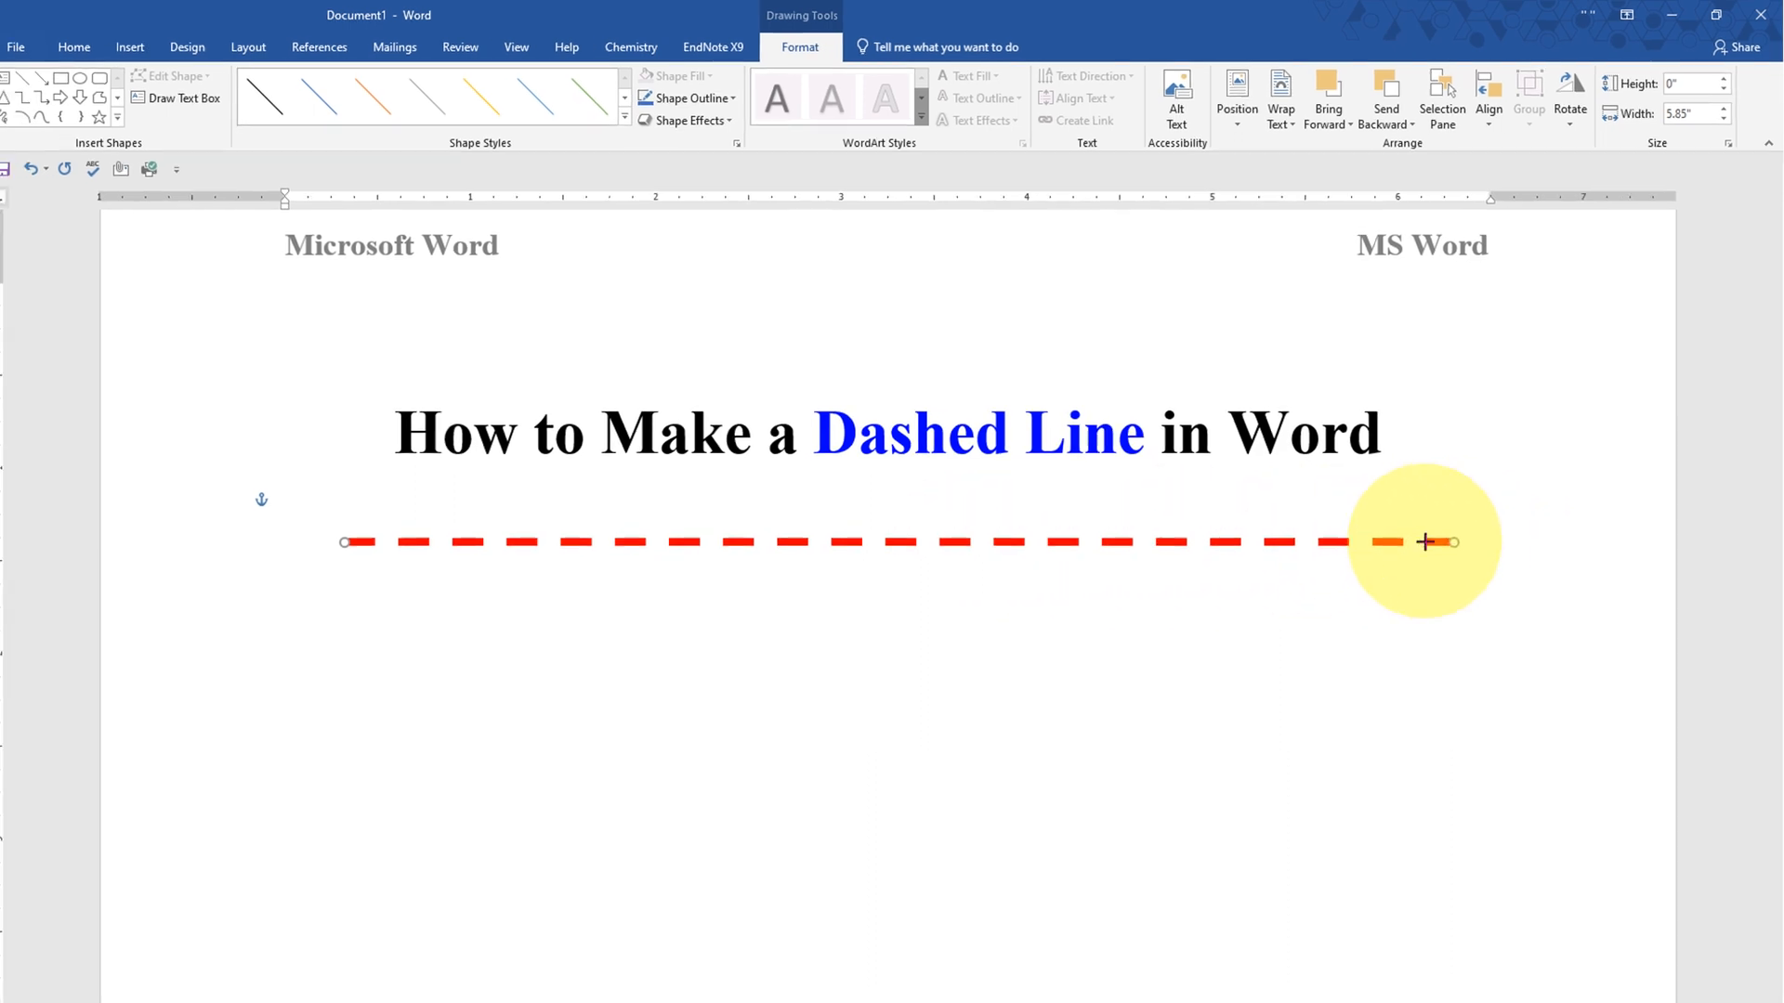
left_click_drag(1427, 542, 701, 872)
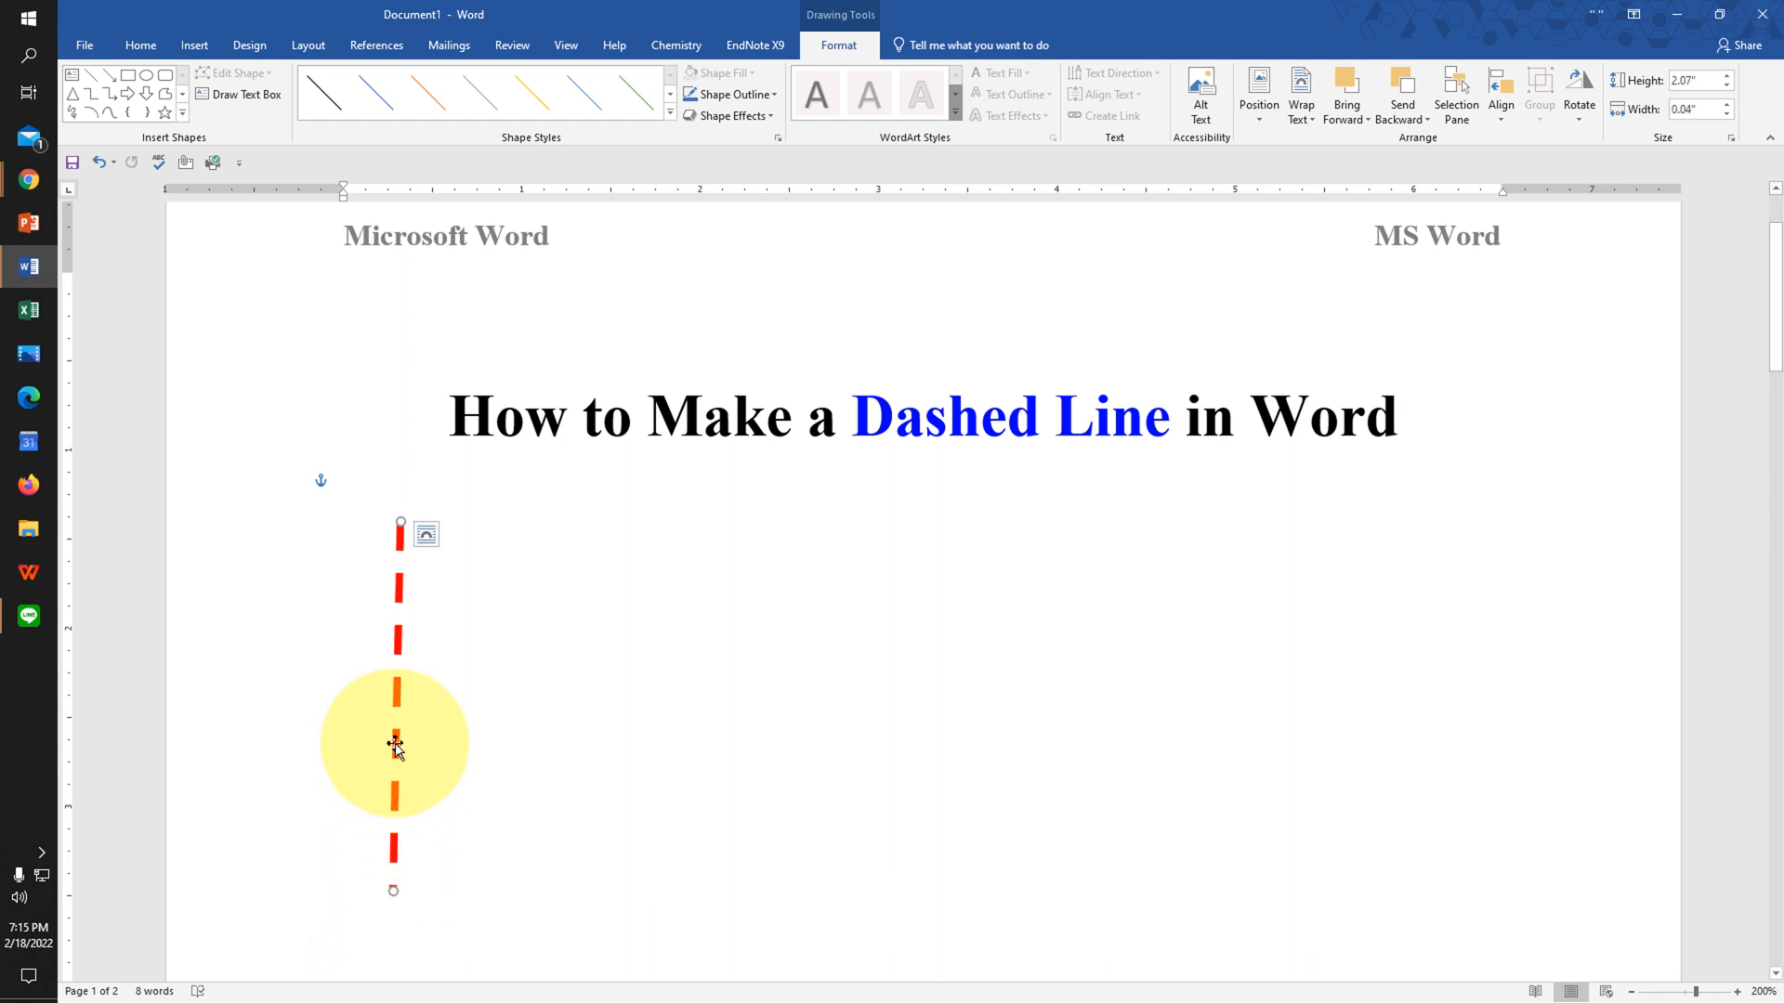
left_click_drag(395, 744, 1023, 680)
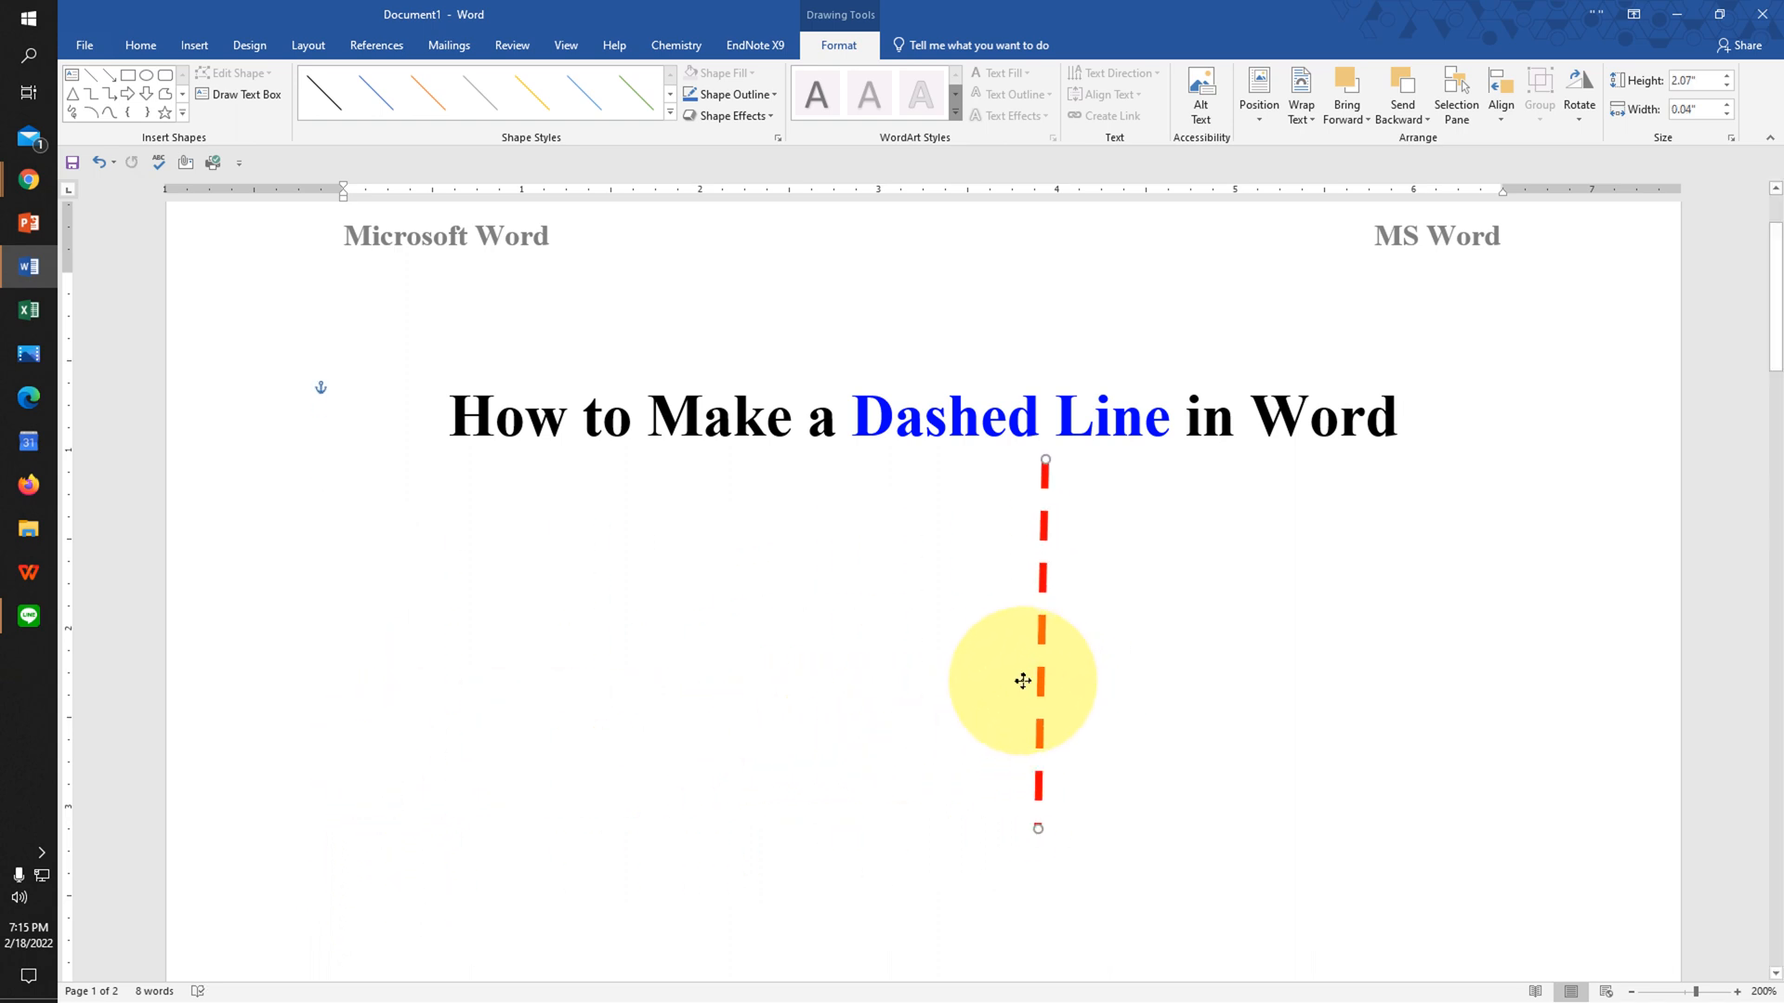
left_click_drag(1023, 680, 959, 706)
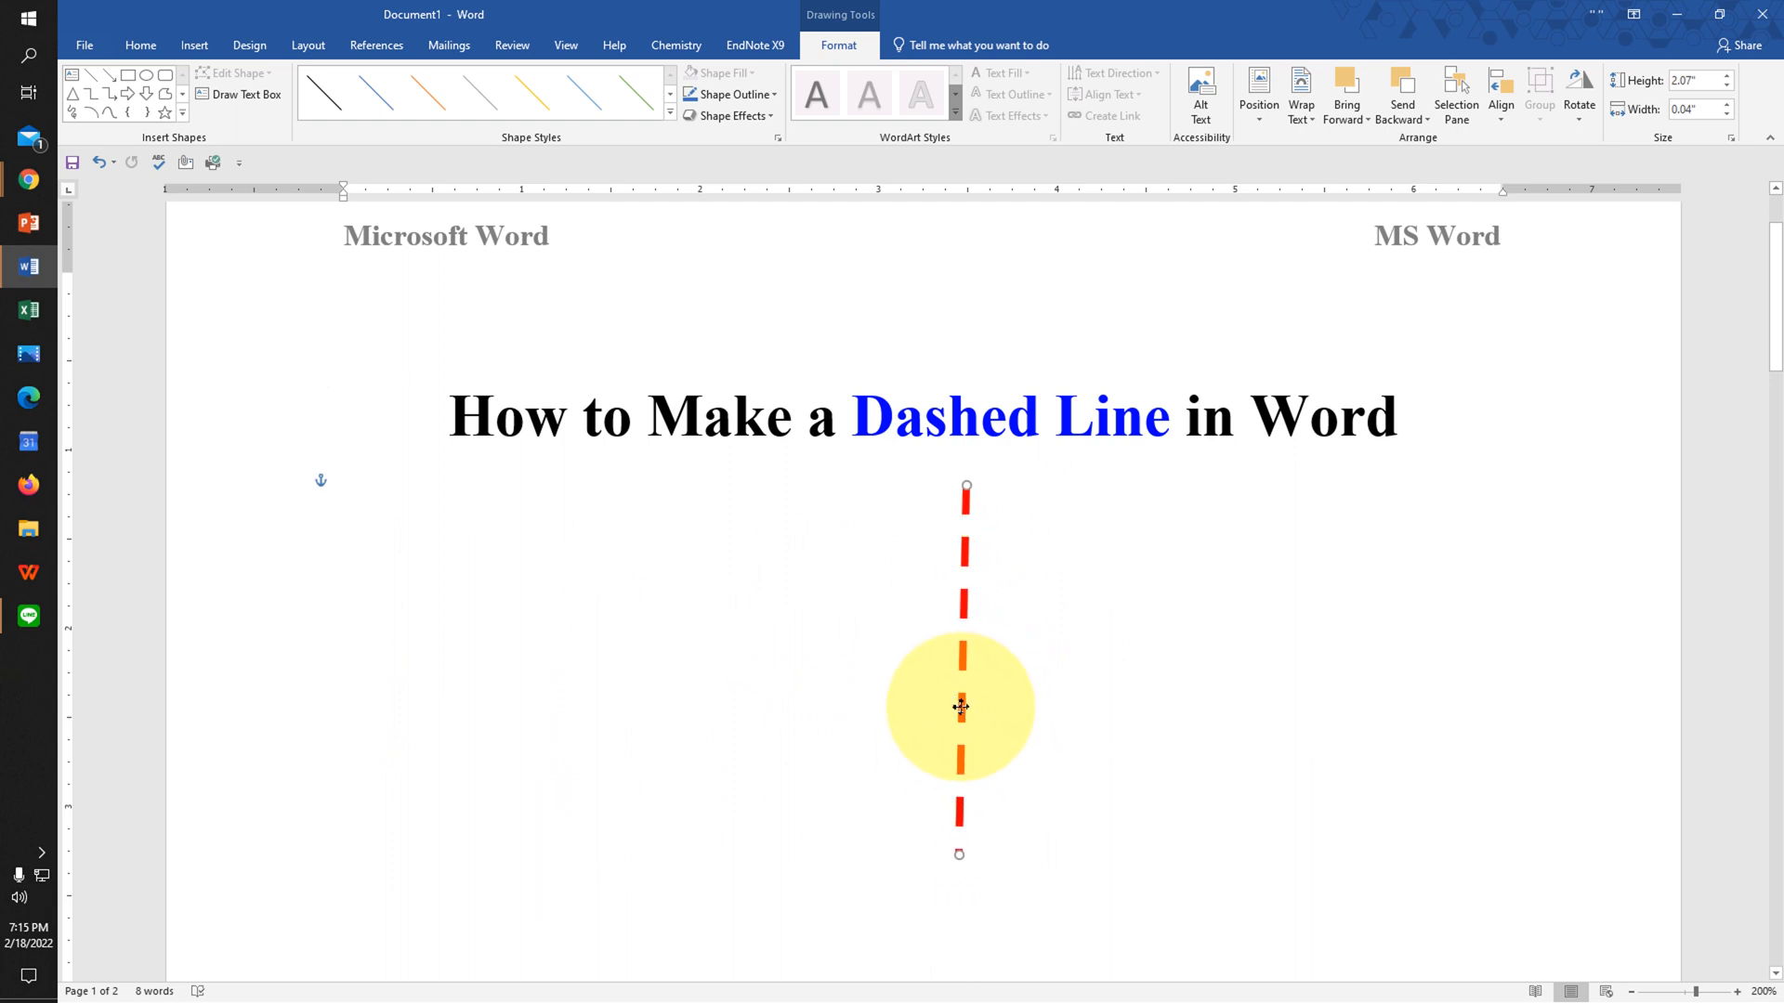